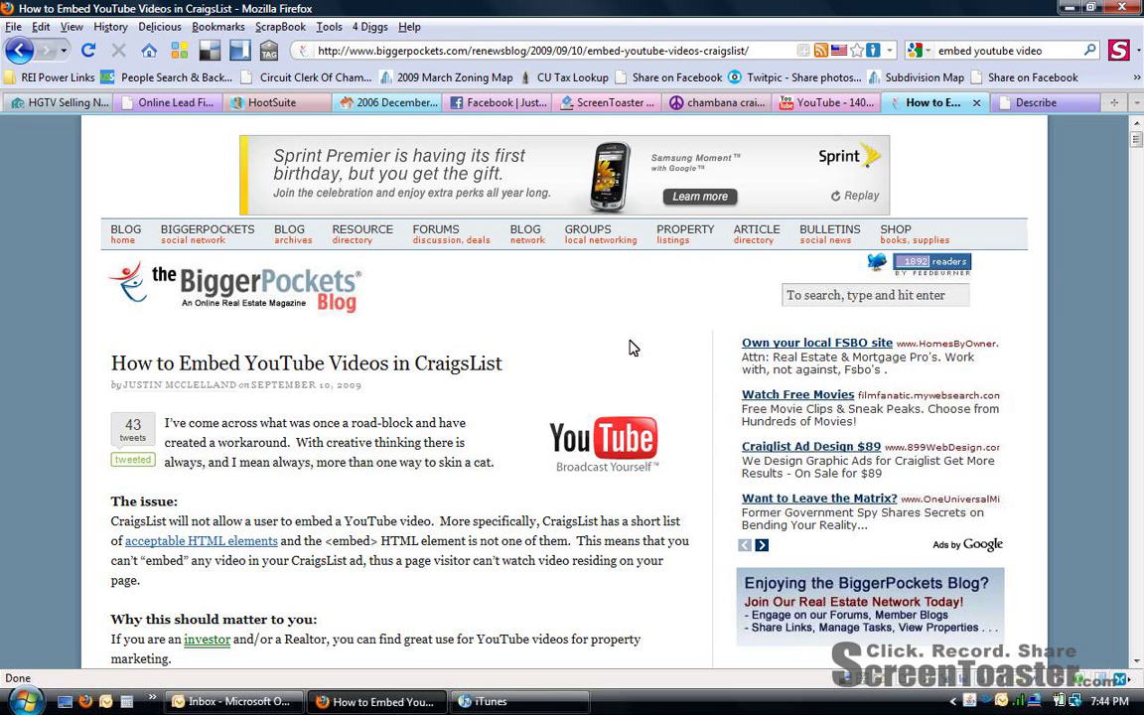
{"action": "mouse_move", "coordinate": [486, 114]}
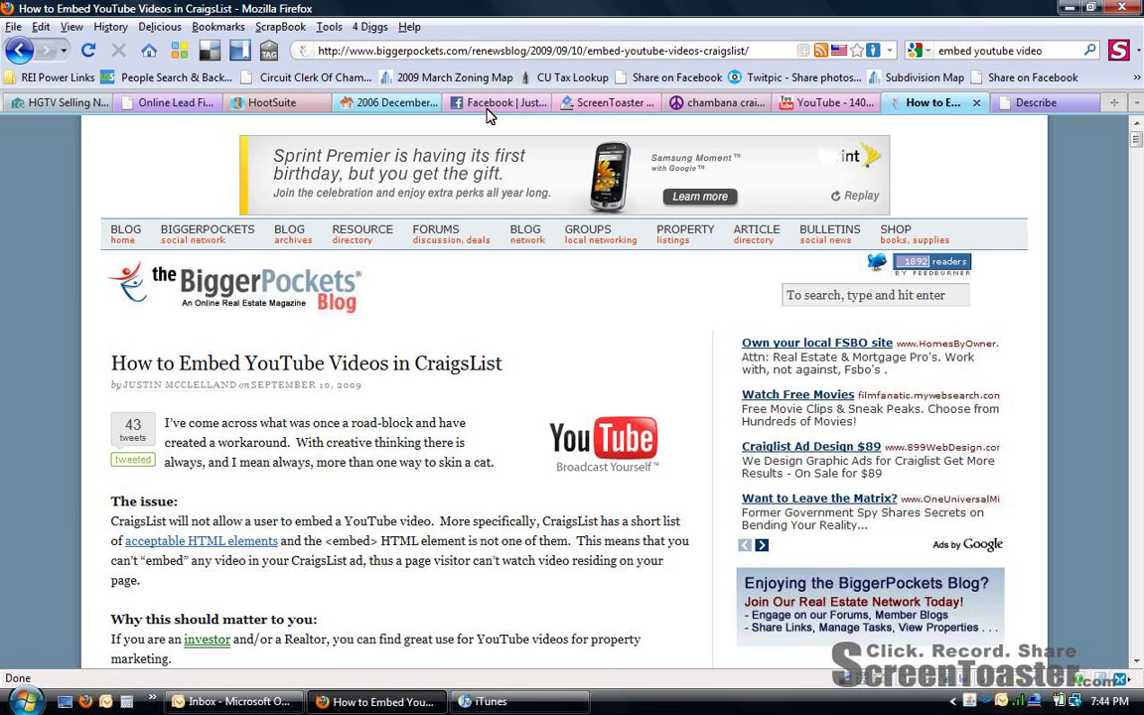
Step: Switch from the BiggerPockets embedding article to the Facebook profile page
{"action": "left_click", "coordinate": [496, 103]}
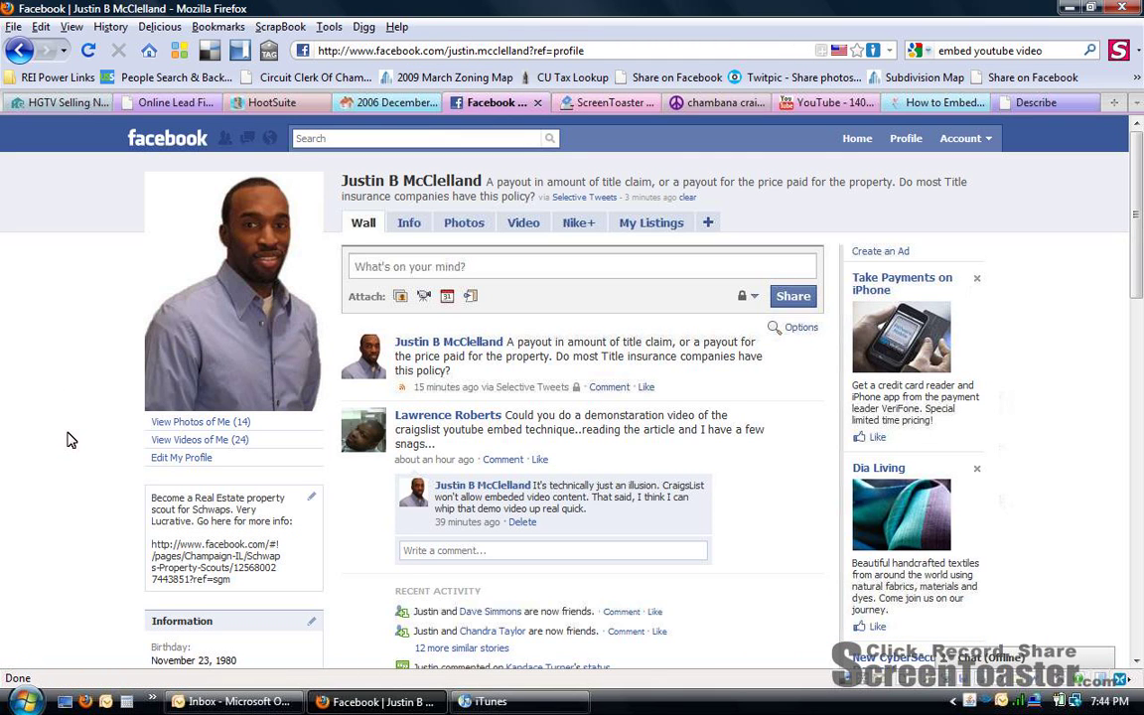
{"action": "mouse_move", "coordinate": [594, 429]}
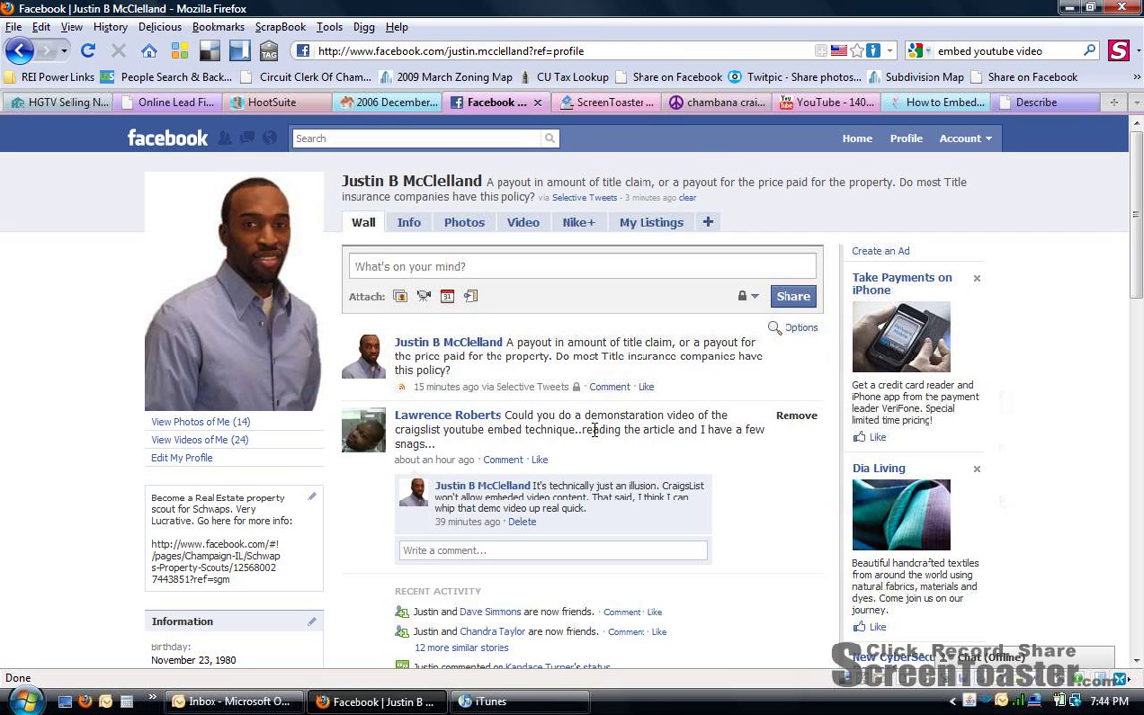
{"action": "mouse_move", "coordinate": [703, 115]}
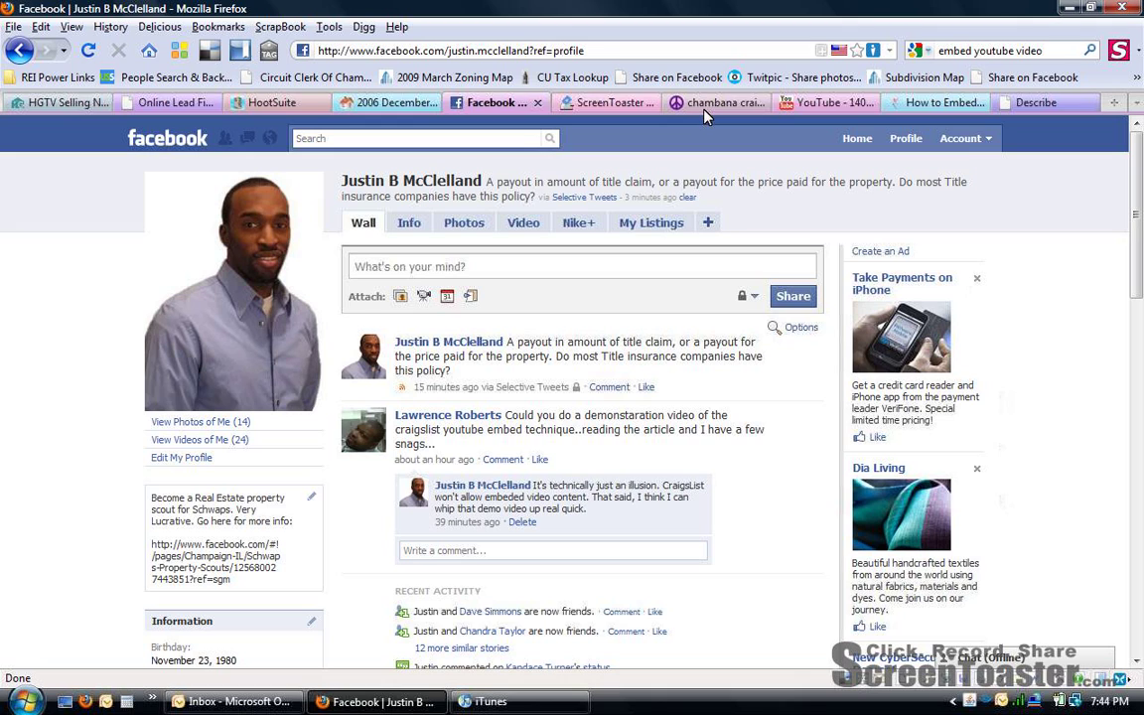
{"action": "mouse_move", "coordinate": [719, 103]}
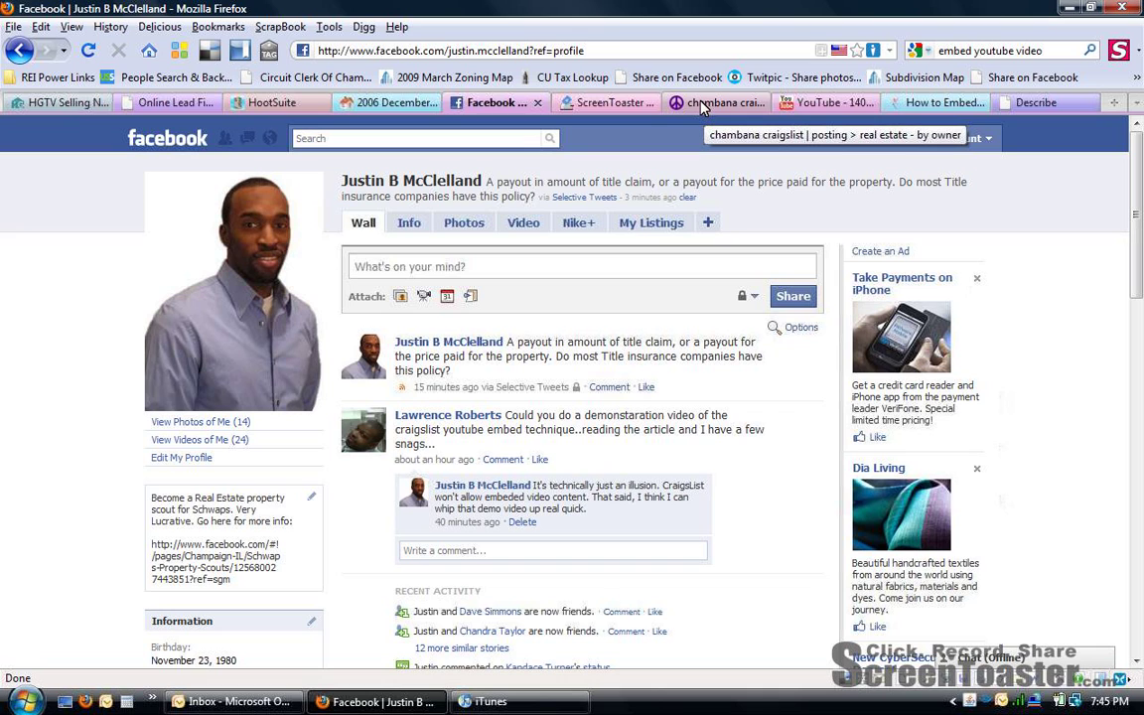
Step: Switch to the chambana Craigslist tab showing the filled-in house-for-sale posting draft
{"action": "left_click", "coordinate": [714, 104]}
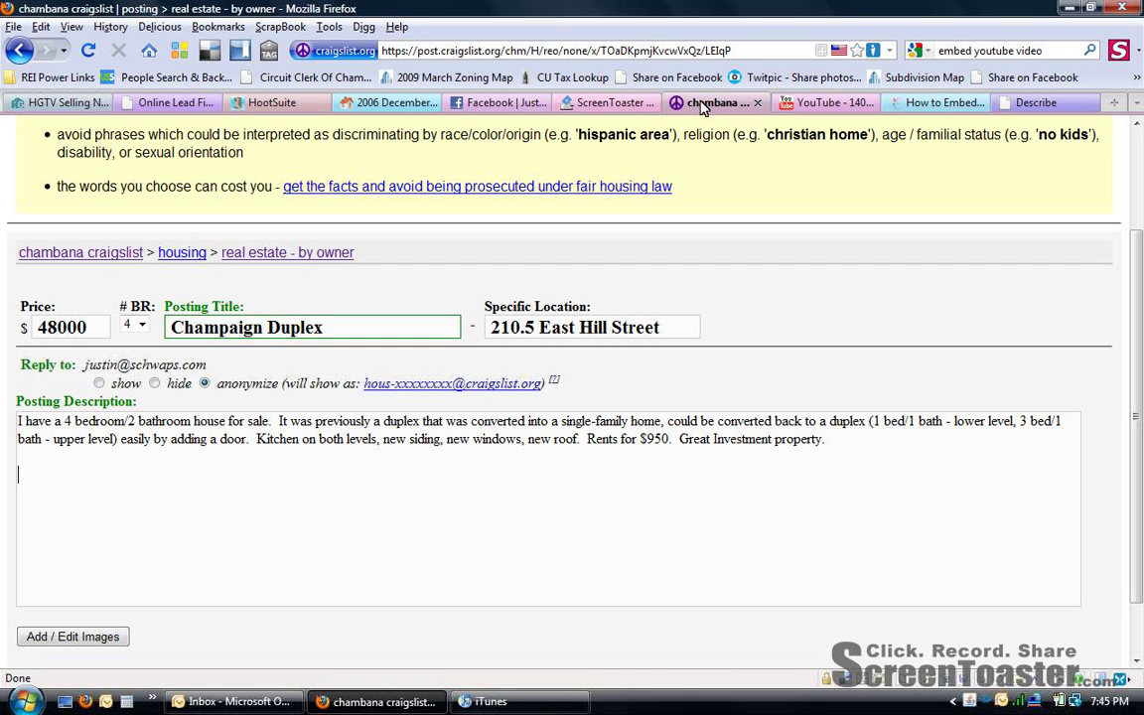
{"action": "left_click", "coordinate": [814, 103]}
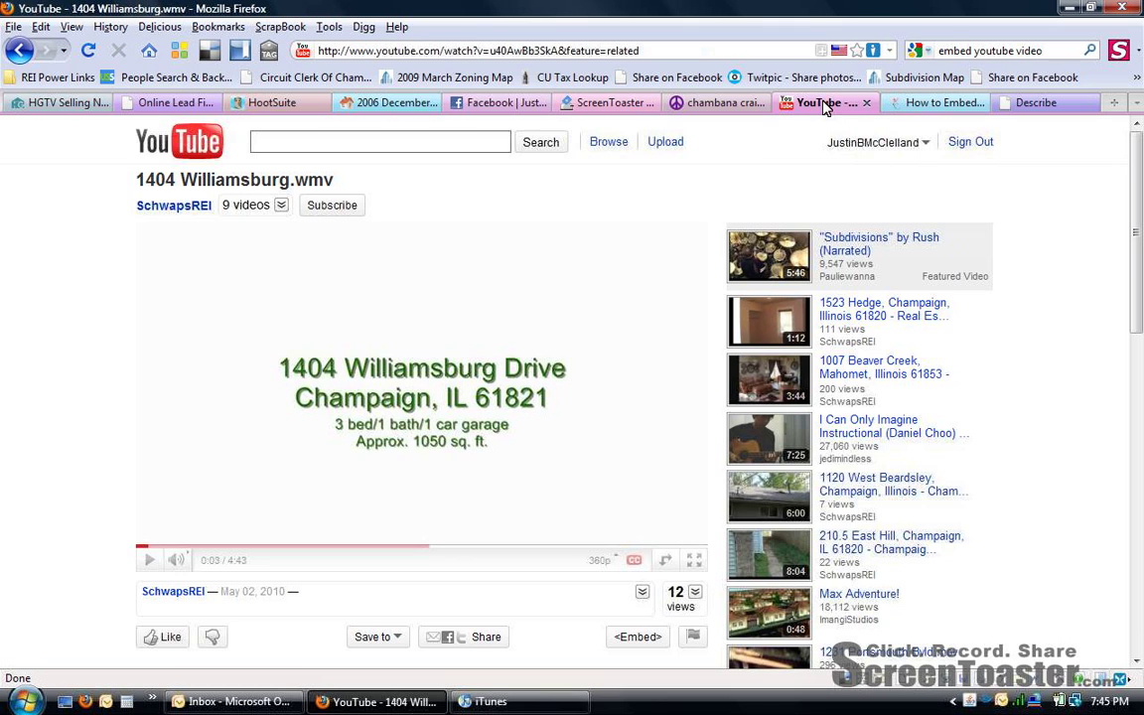
{"action": "mouse_move", "coordinate": [164, 242]}
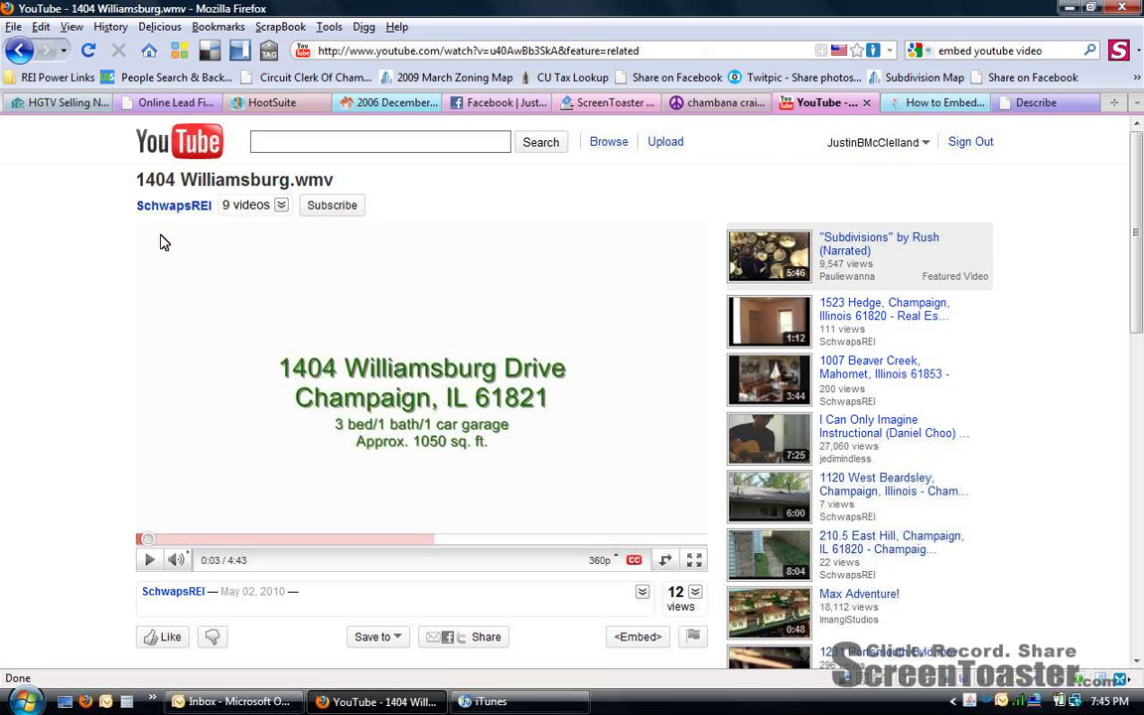
{"action": "mouse_move", "coordinate": [564, 510]}
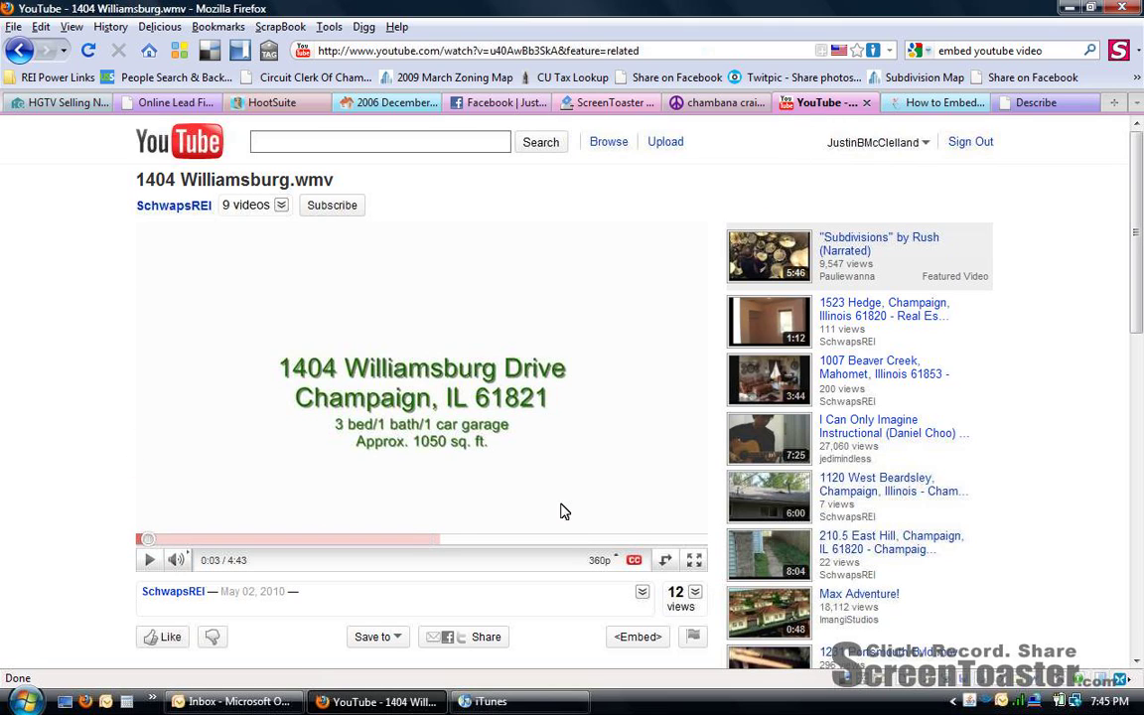
{"action": "mouse_move", "coordinate": [643, 210]}
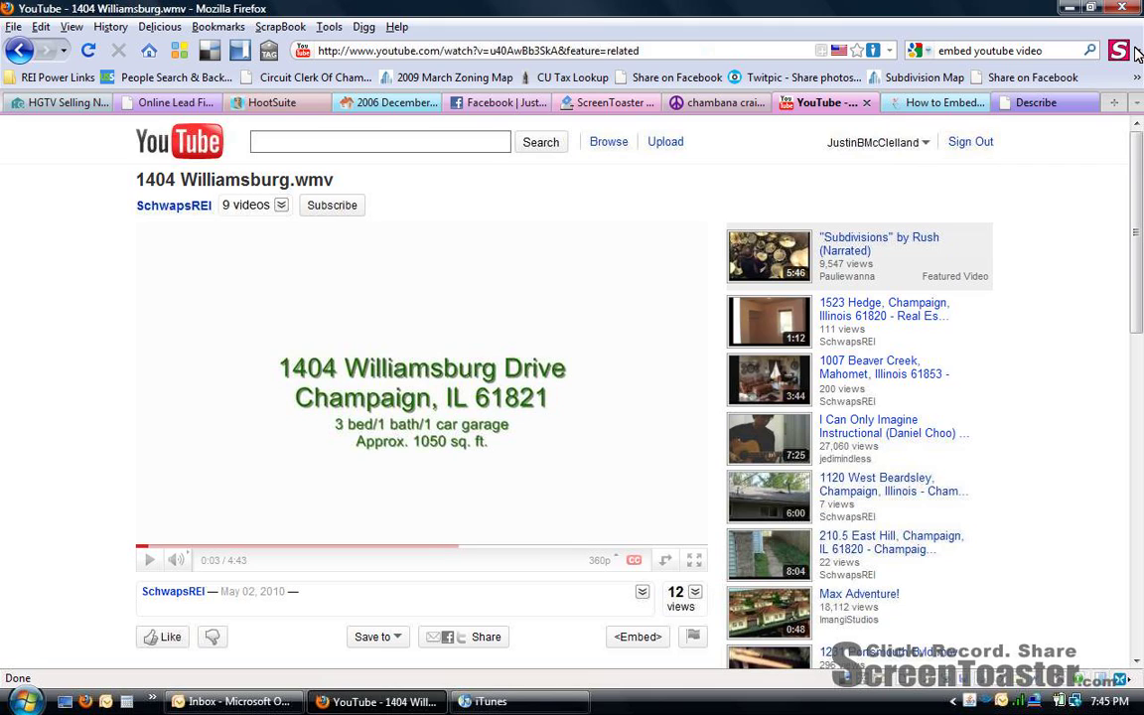
{"action": "left_click", "coordinate": [1120, 52]}
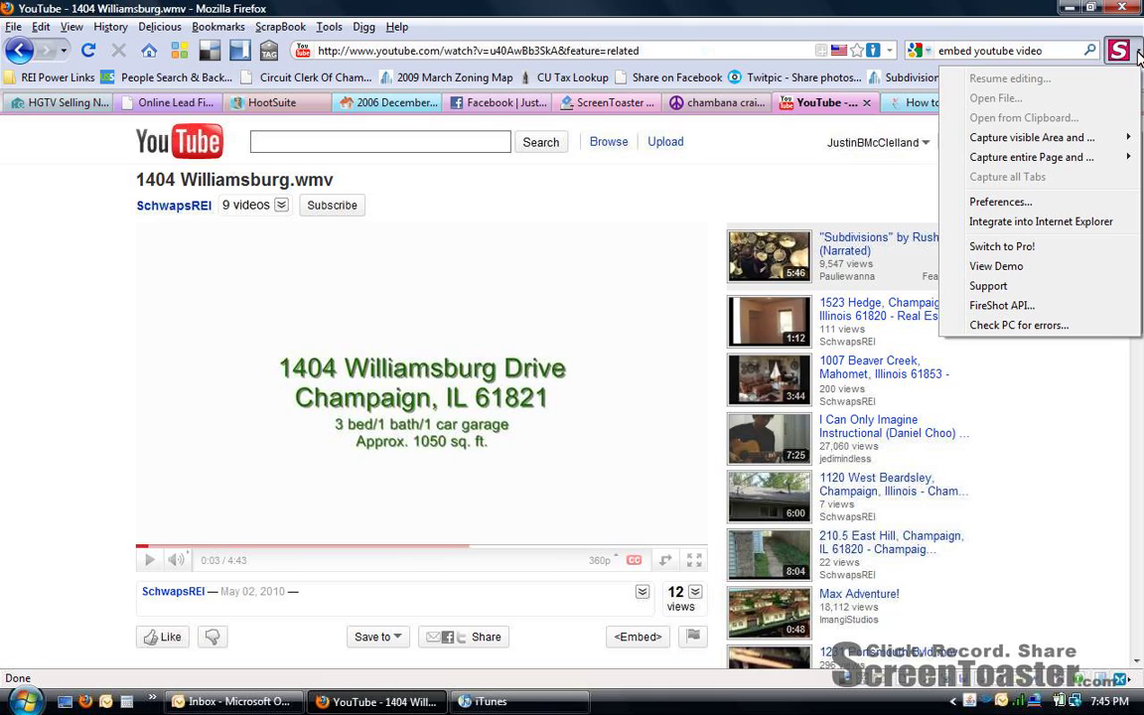
{"action": "mouse_move", "coordinate": [1023, 117]}
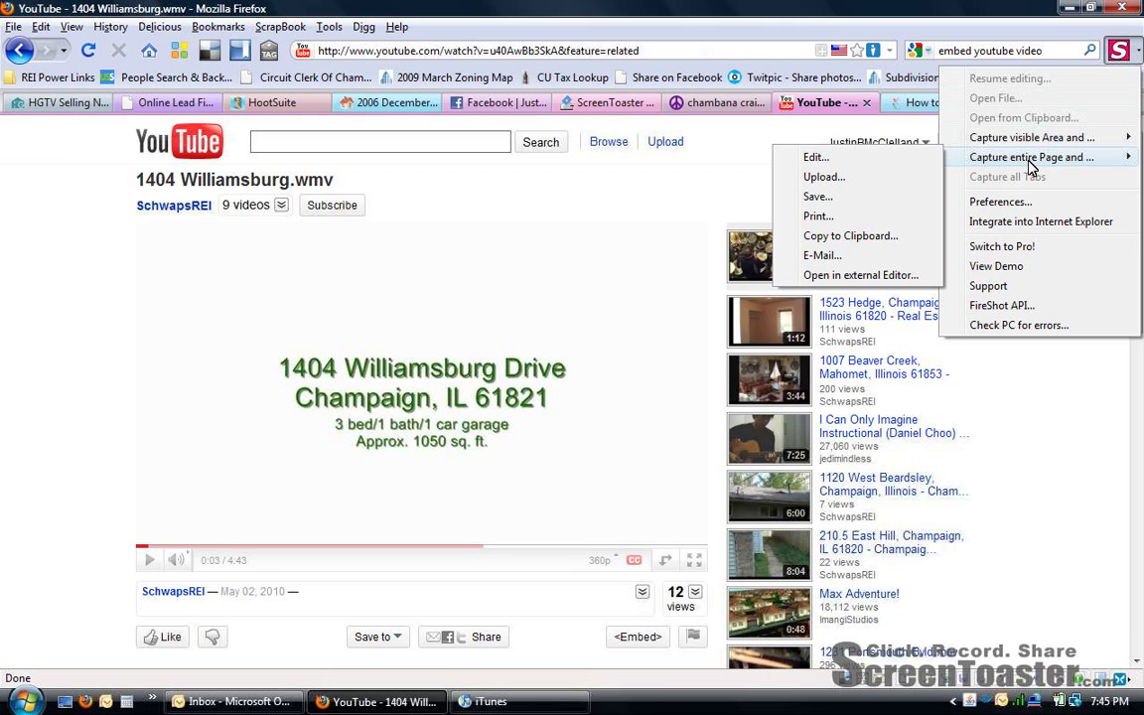
{"action": "mouse_move", "coordinate": [909, 167]}
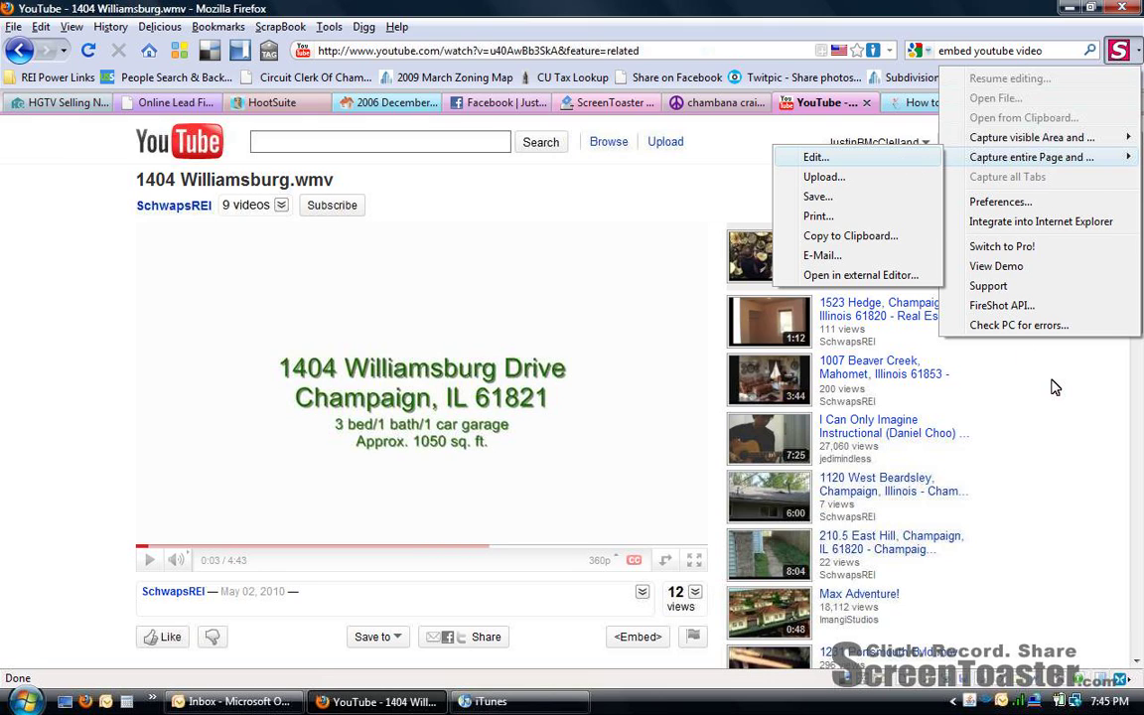
{"action": "mouse_move", "coordinate": [1068, 397]}
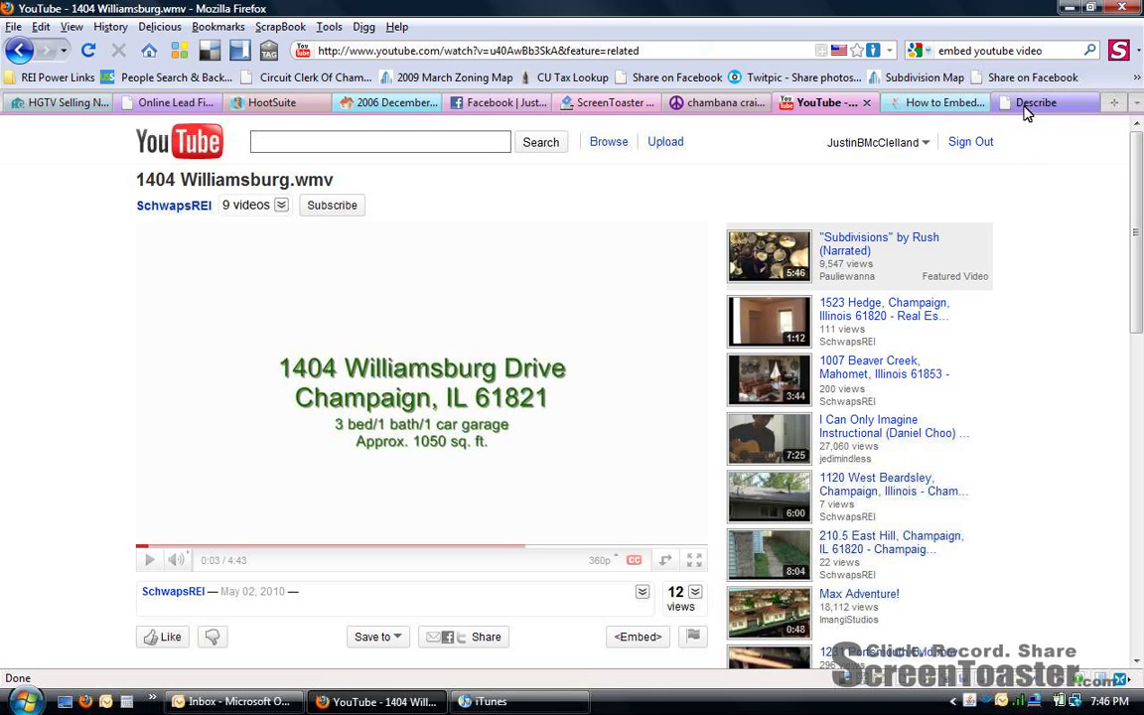
Step: Title the EasyCaptures capture '210 East Hill' and save it to proceed
{"action": "left_click", "coordinate": [1037, 103]}
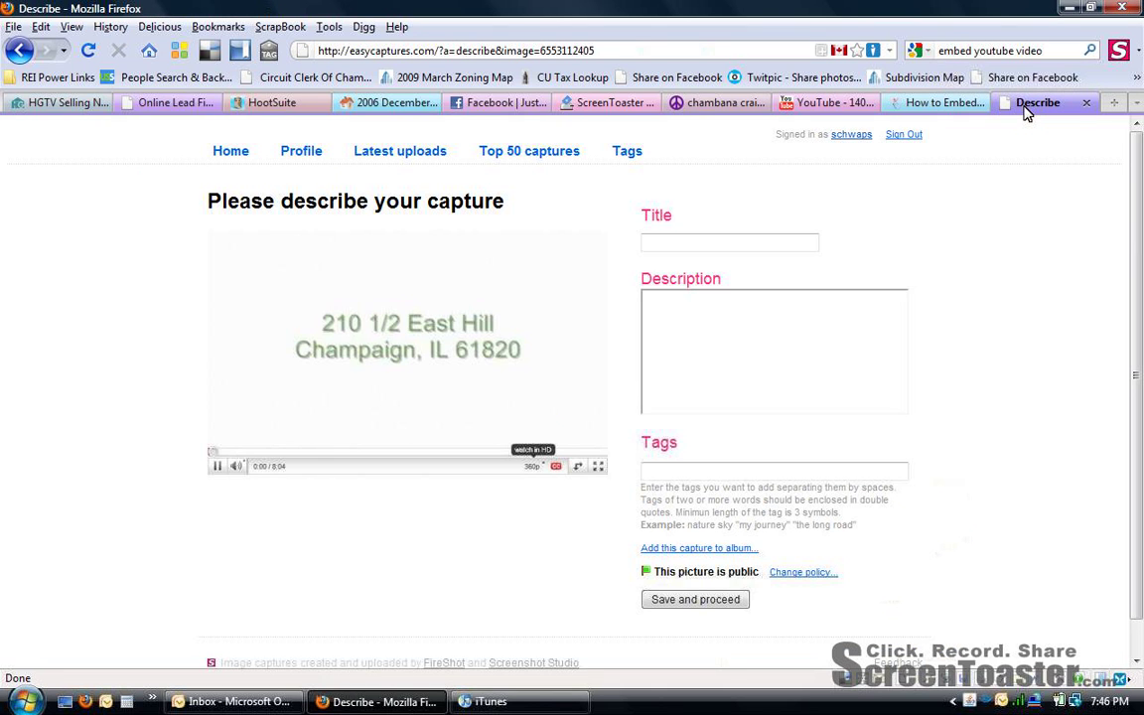
{"action": "mouse_move", "coordinate": [367, 513]}
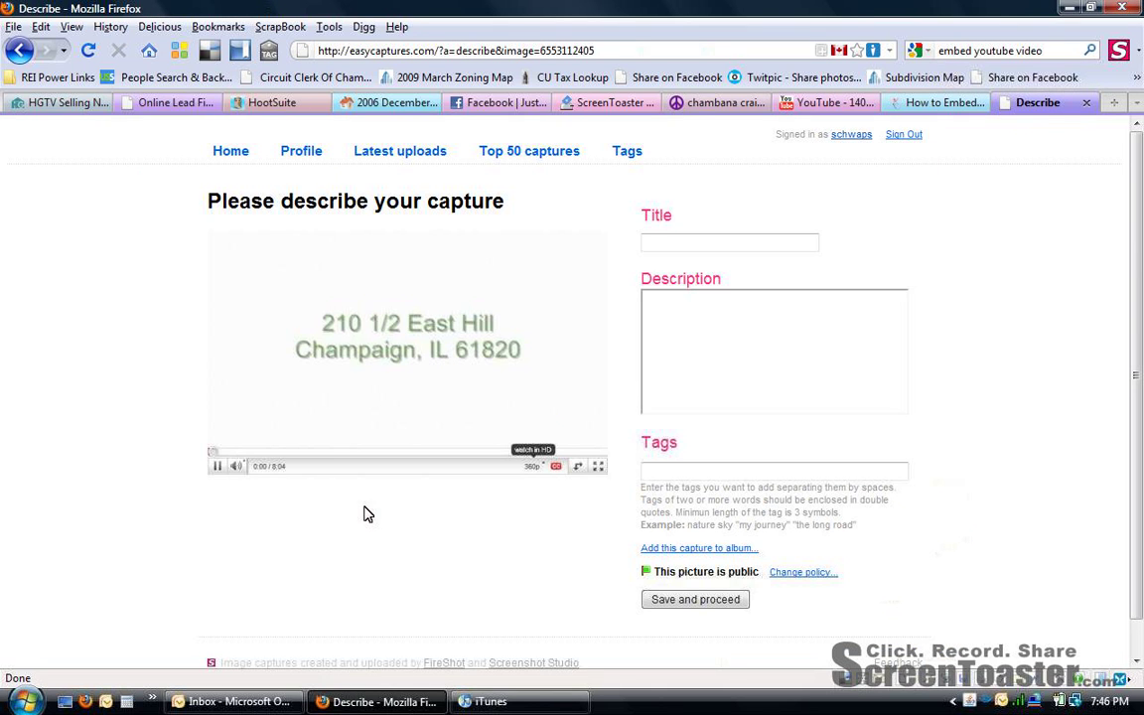
{"action": "mouse_move", "coordinate": [418, 350]}
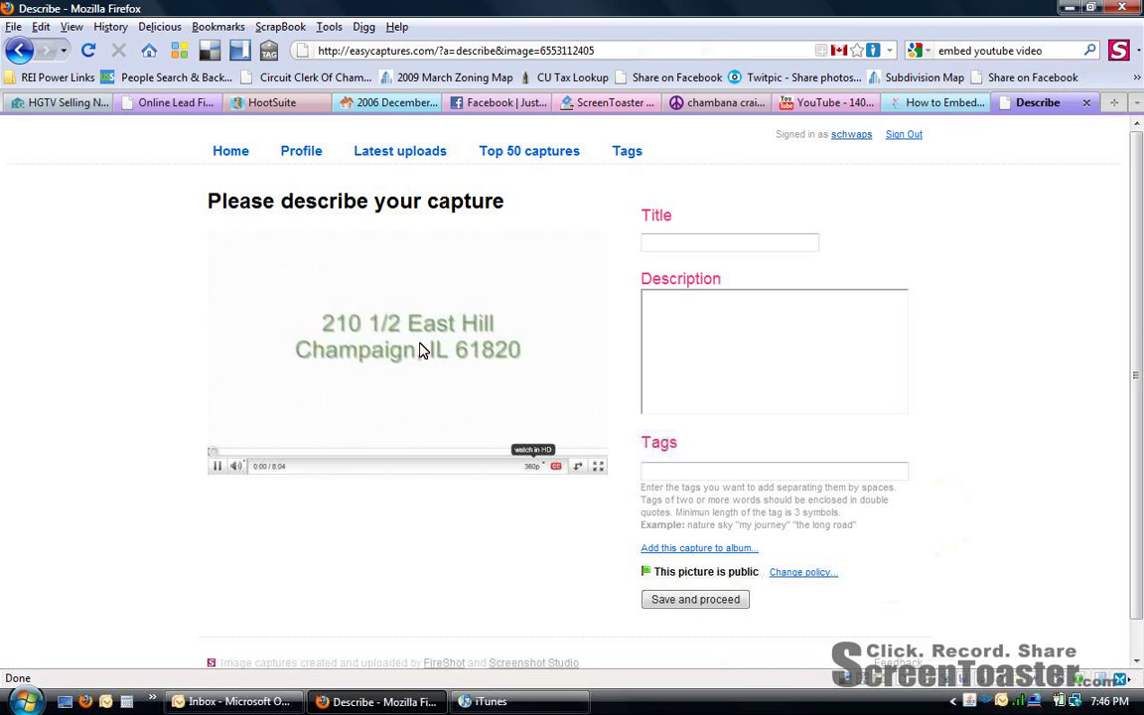
{"action": "mouse_move", "coordinate": [433, 306]}
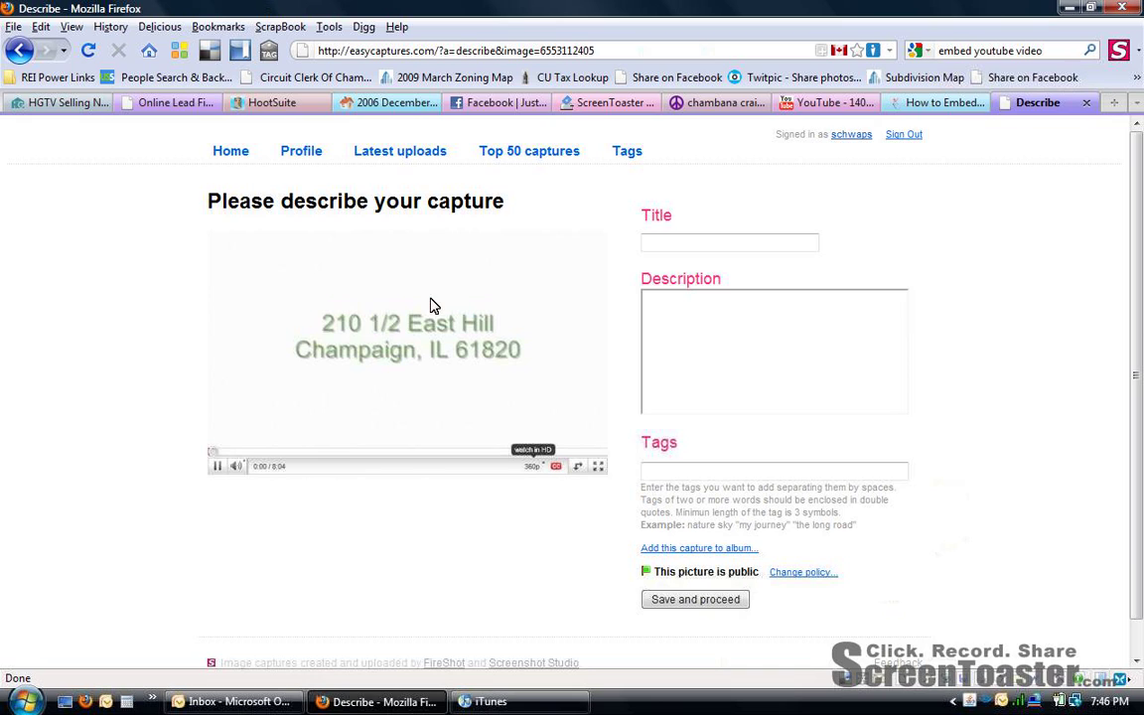
{"action": "mouse_move", "coordinate": [639, 243]}
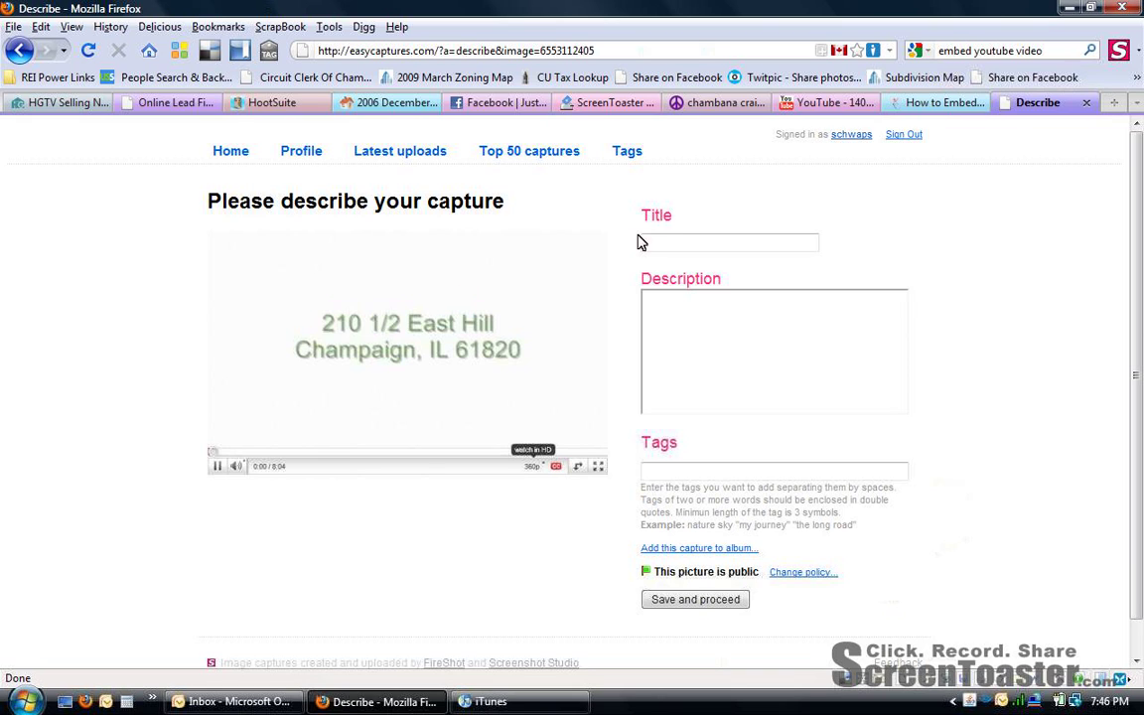
{"action": "left_click", "coordinate": [729, 242]}
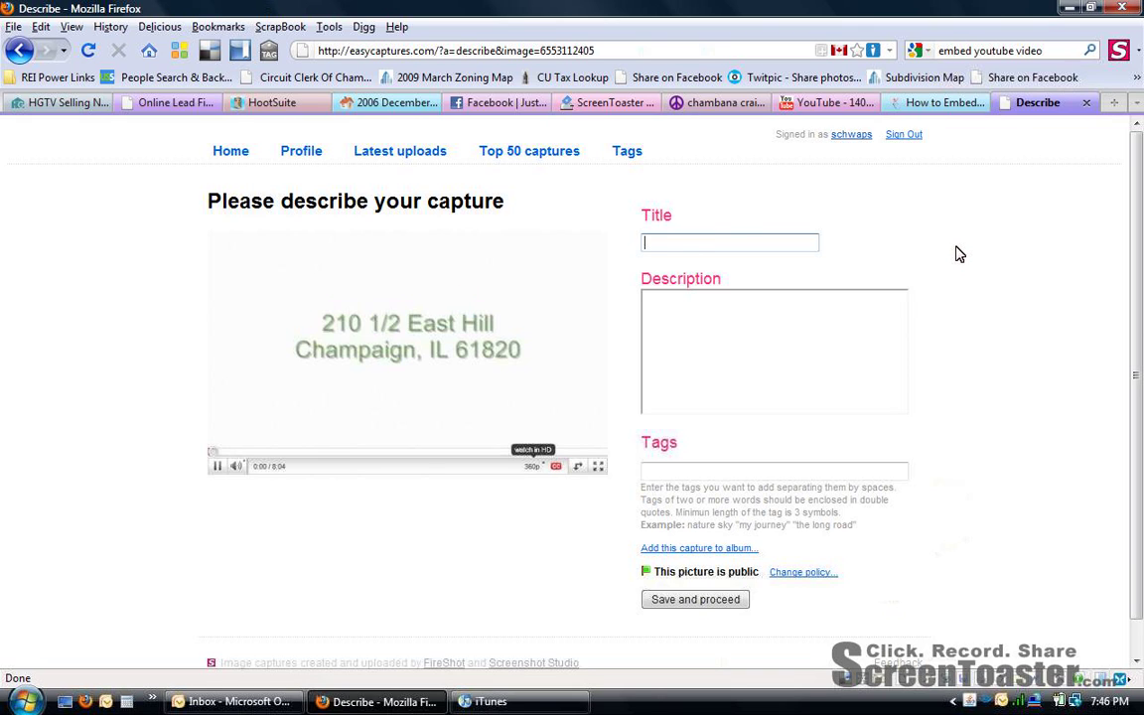
{"action": "type", "text": "210"}
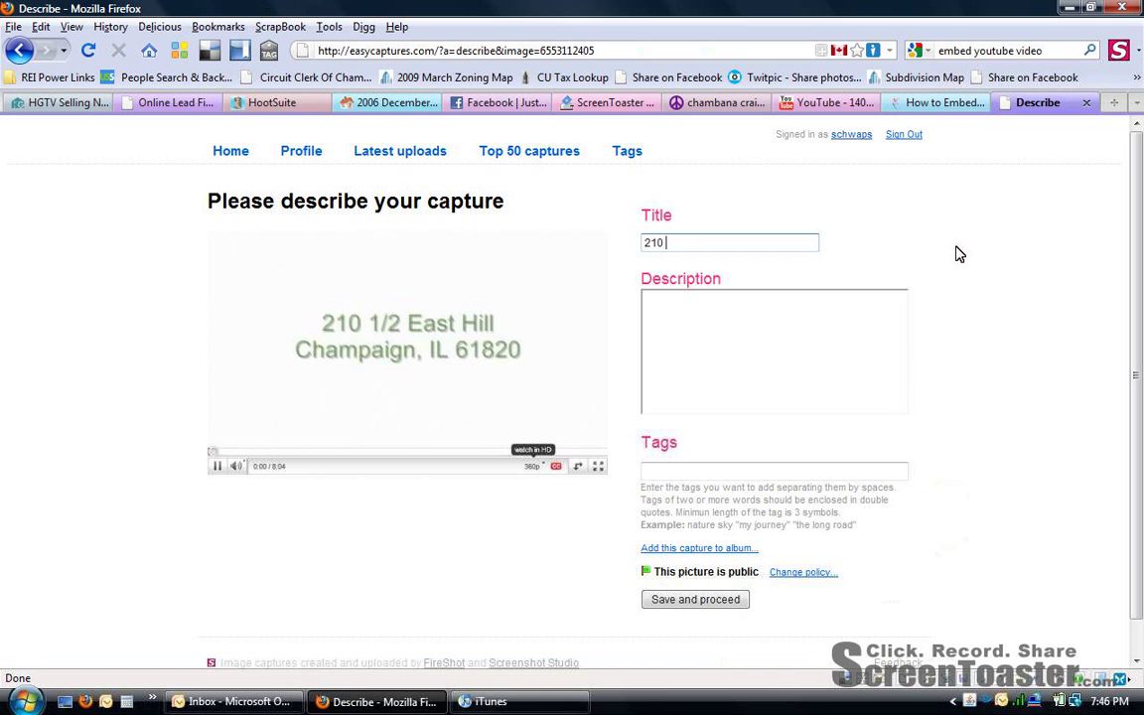
{"action": "type", "text": "East Hi"}
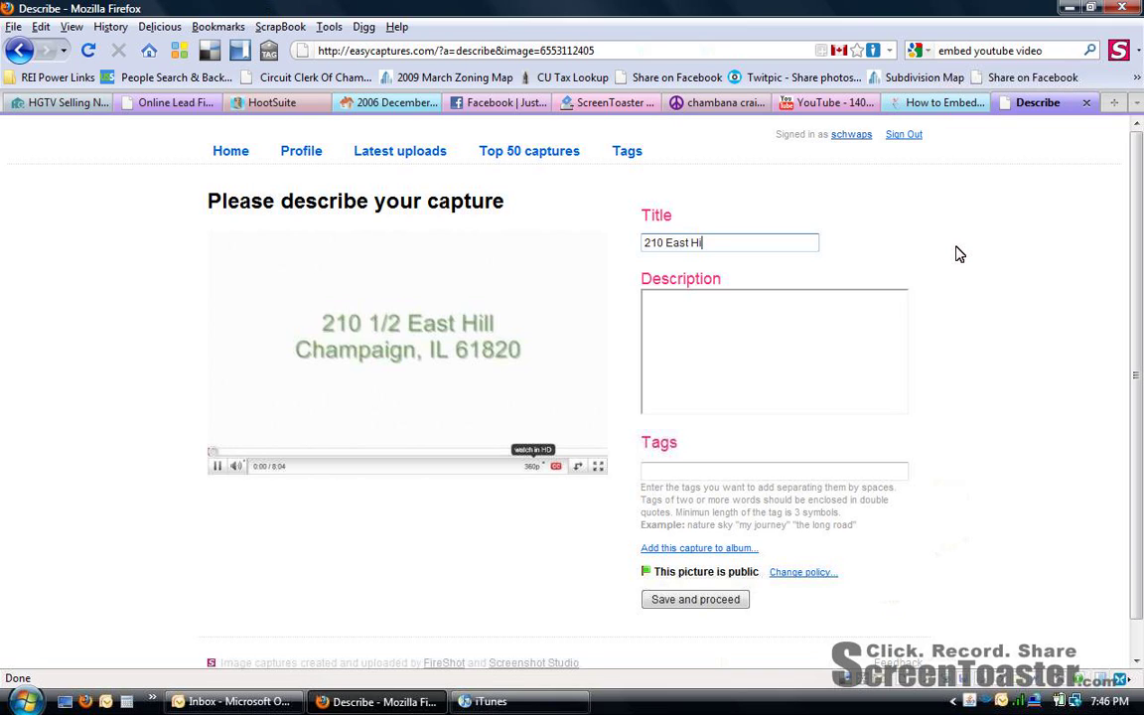
{"action": "type", "text": "ll"}
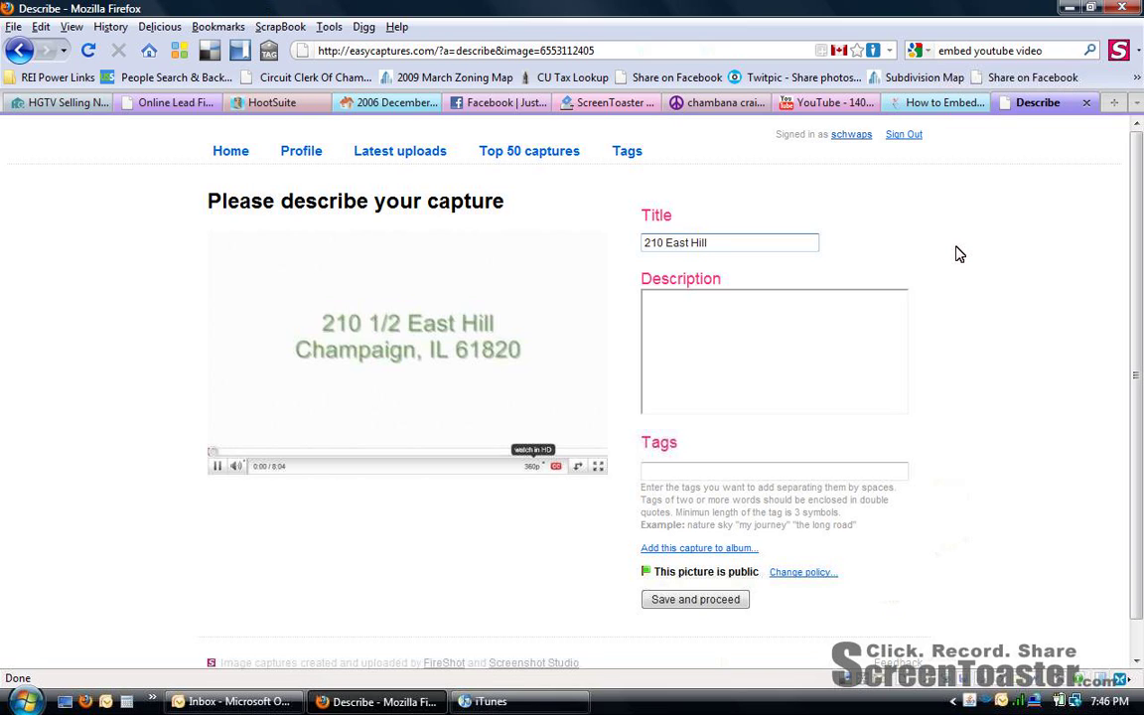
{"action": "left_click", "coordinate": [773, 470]}
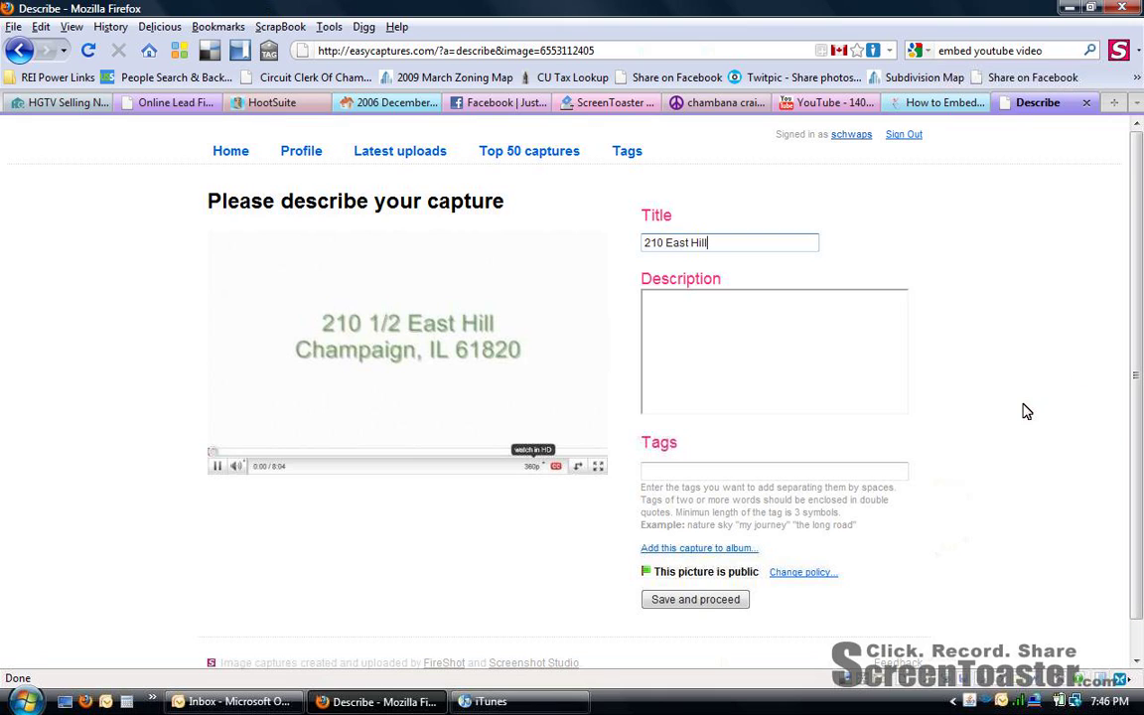
{"action": "scroll", "scroll_direction": "down", "scroll_amount": 3}
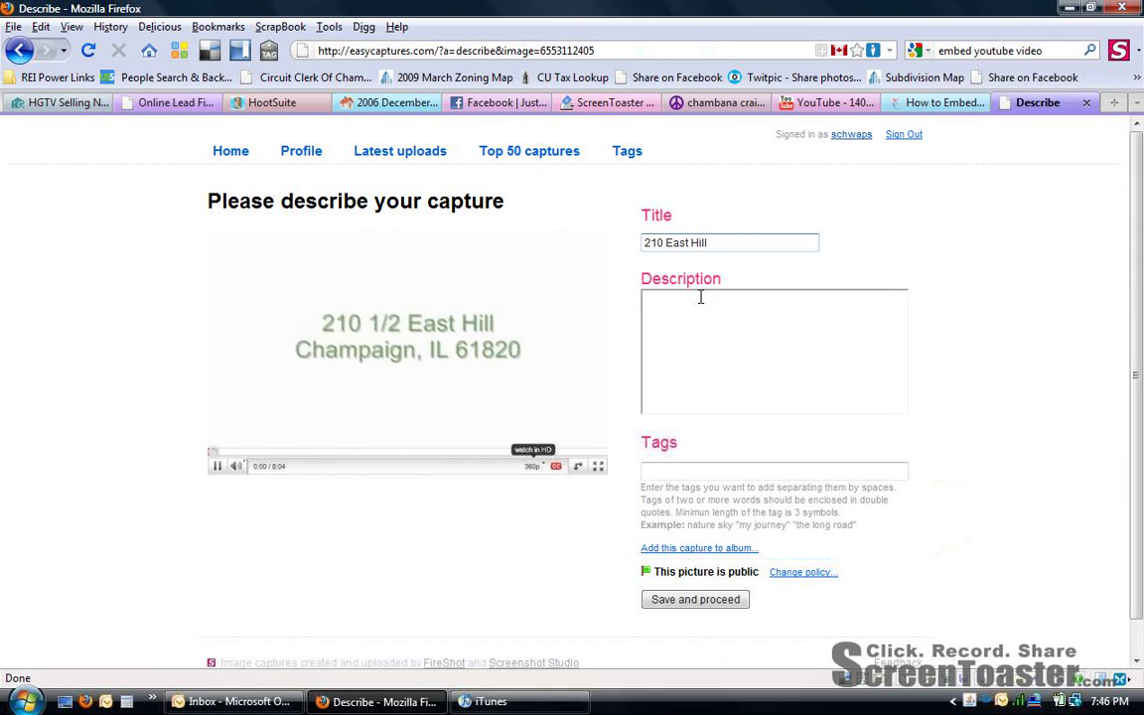
{"action": "mouse_move", "coordinate": [695, 600]}
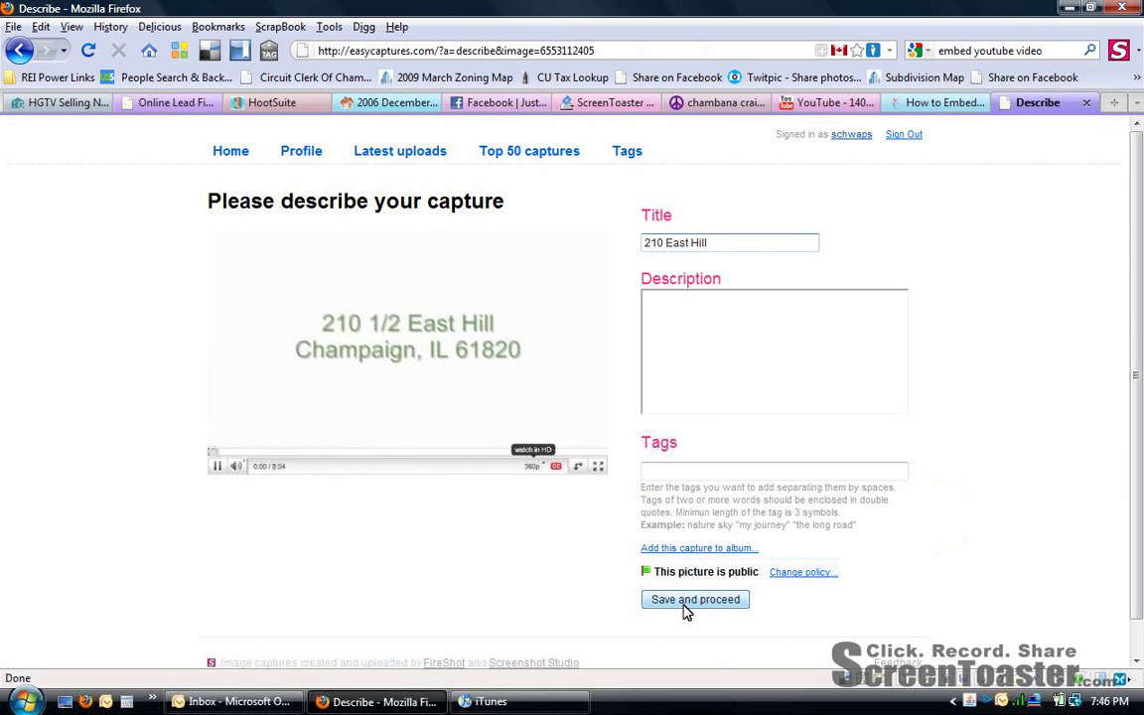
{"action": "left_click", "coordinate": [695, 599]}
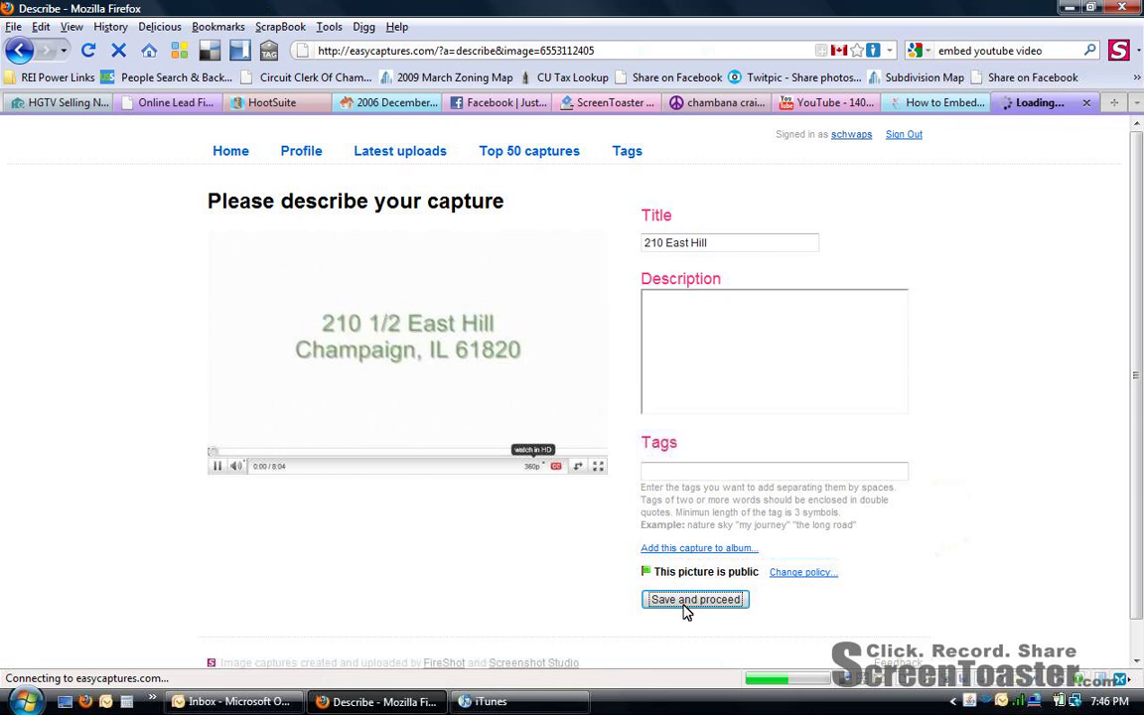
Step: Close the full-size viewer and select the capture's 'Code for site or blog' embed code for copying
{"action": "left_click", "coordinate": [695, 600]}
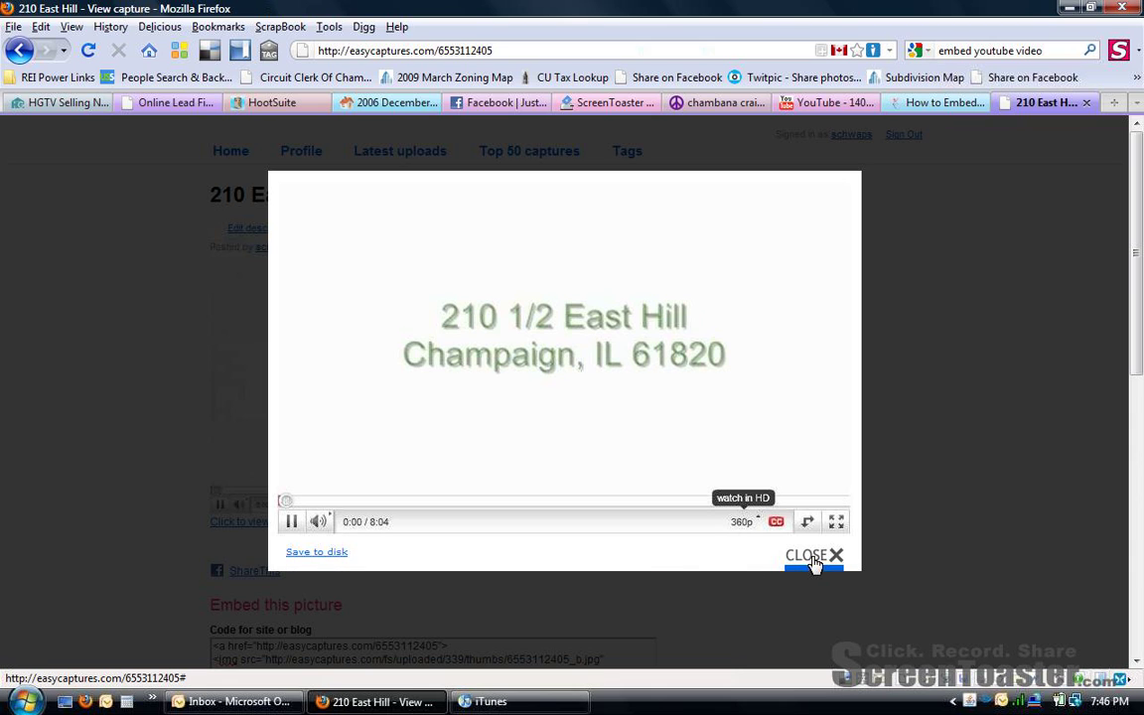
{"action": "left_click", "coordinate": [810, 556]}
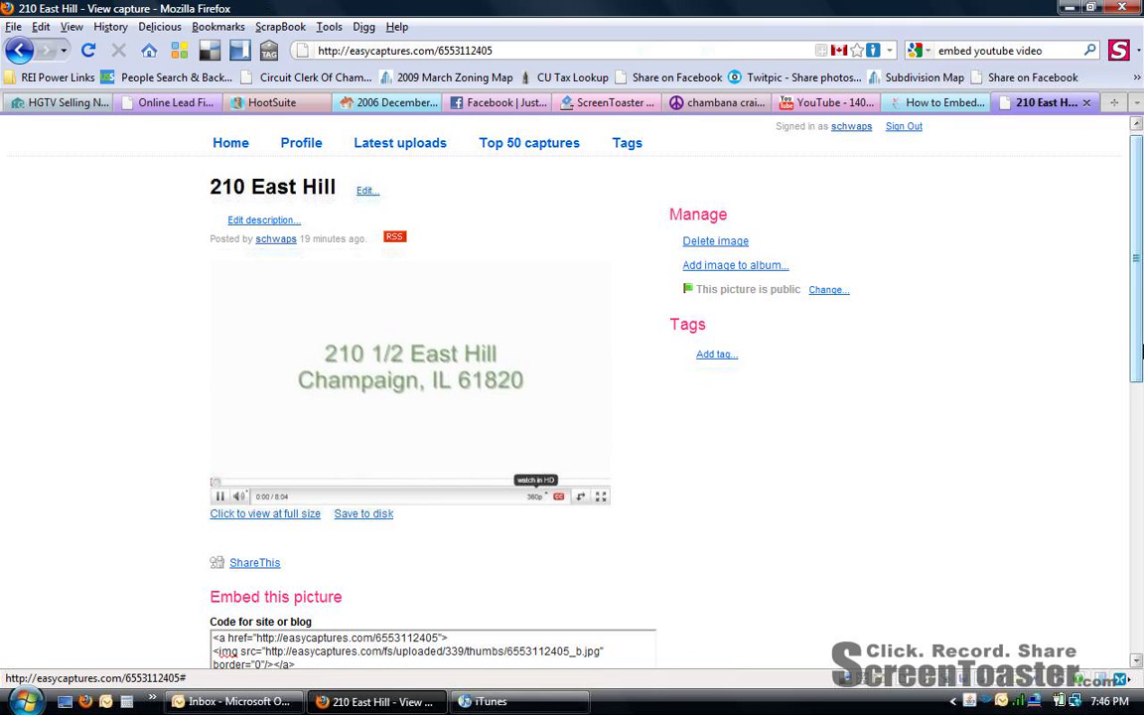
{"action": "scroll", "scroll_direction": "down", "scroll_amount": 3}
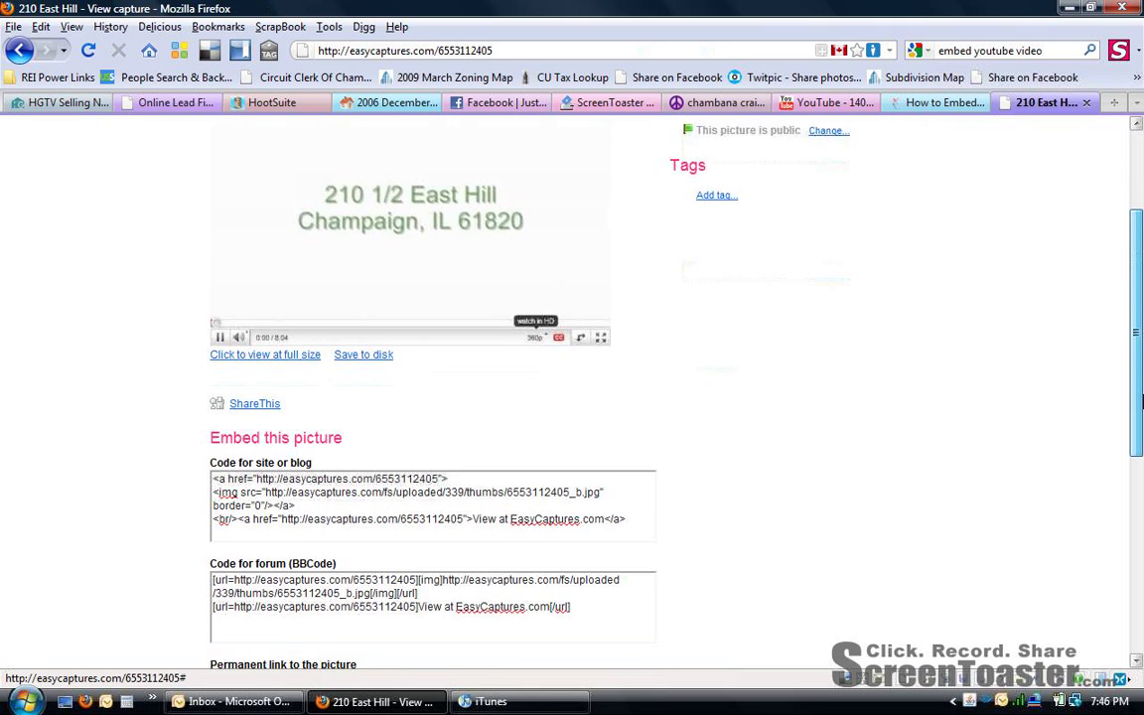
{"action": "scroll", "scroll_direction": "down", "scroll_amount": 3}
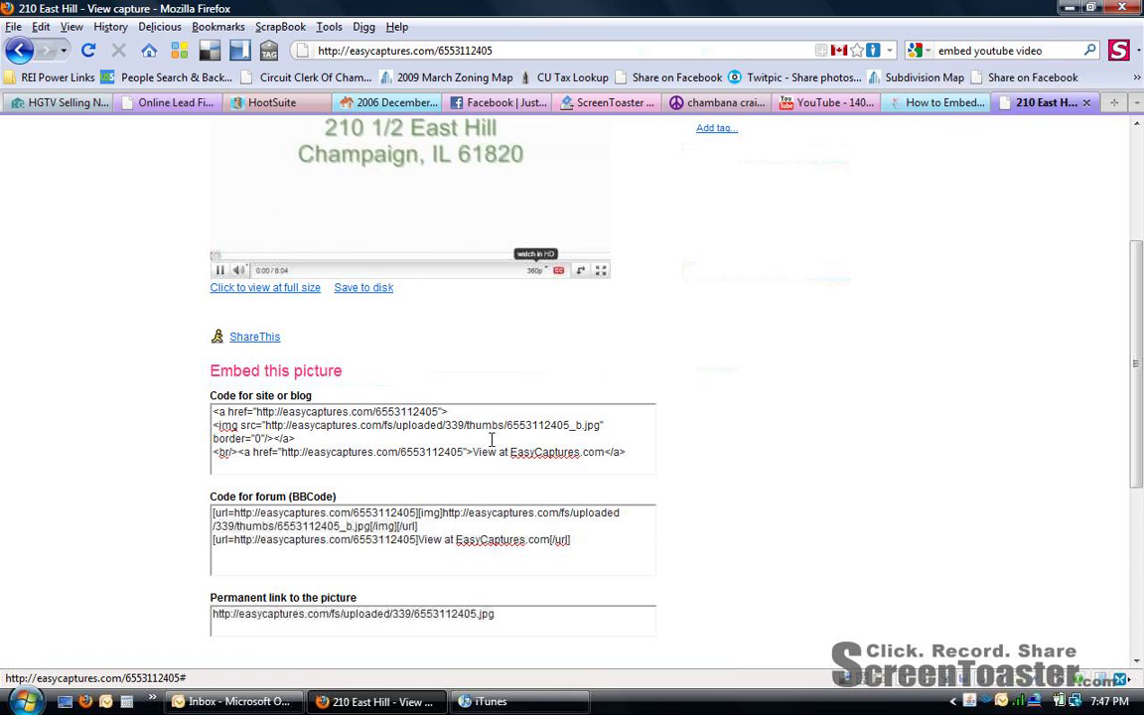
{"action": "mouse_move", "coordinate": [738, 431]}
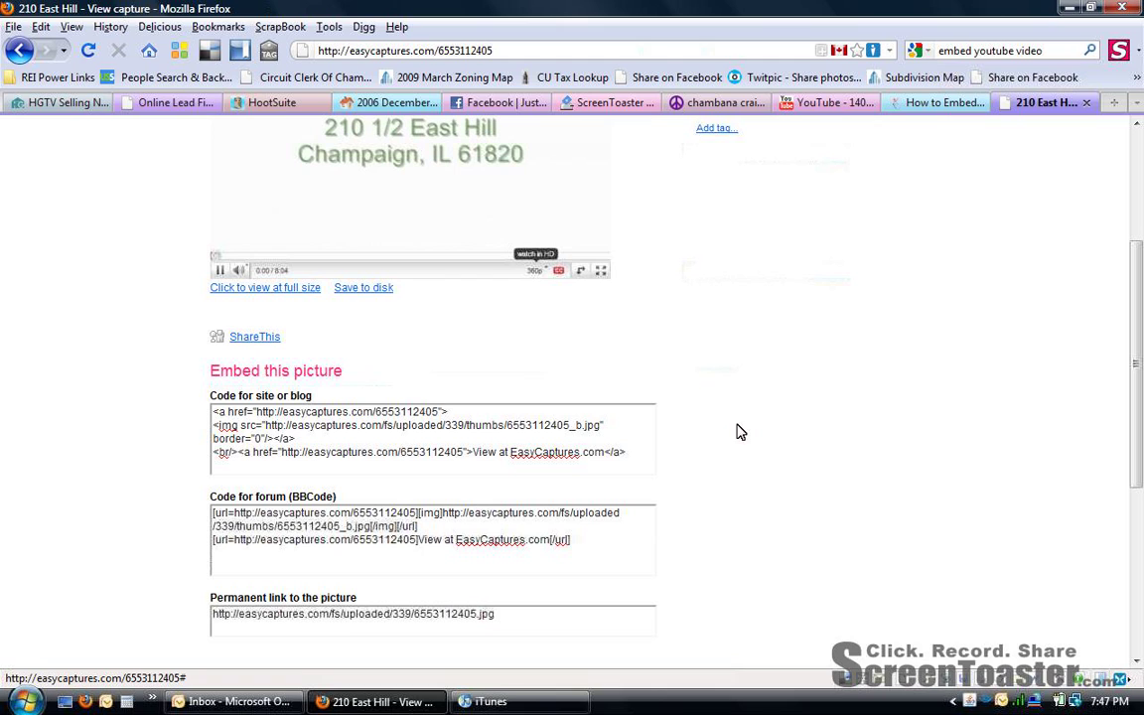
{"action": "triple_click", "coordinate": [433, 425]}
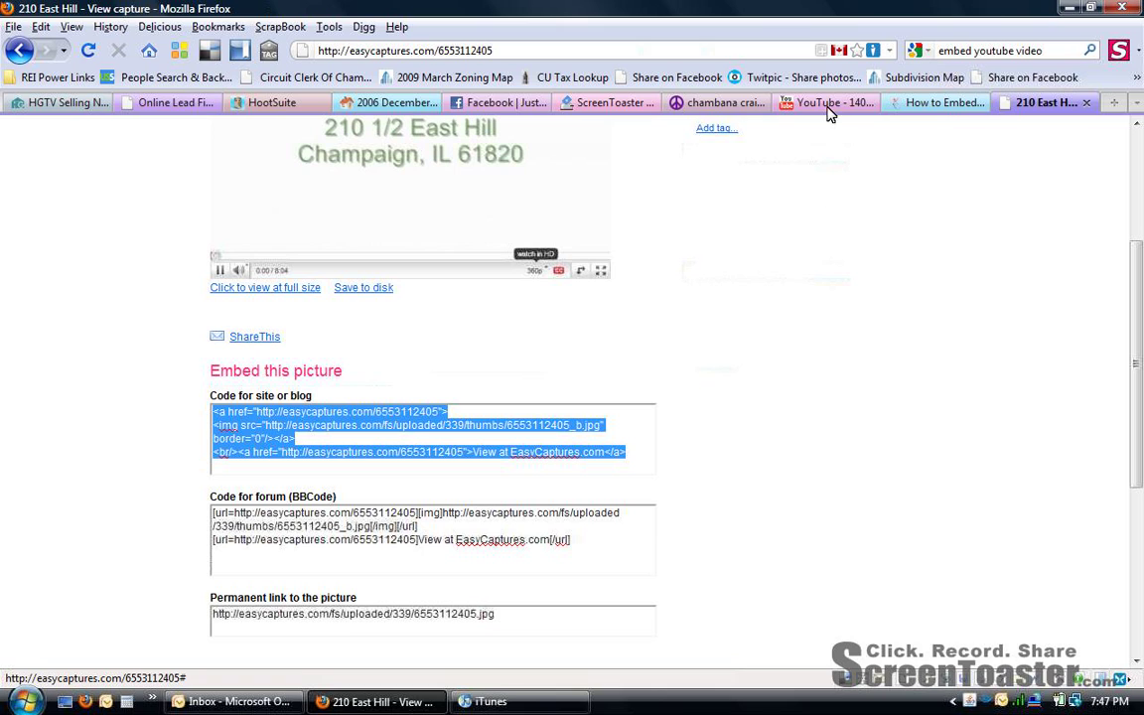
{"action": "mouse_move", "coordinate": [822, 111]}
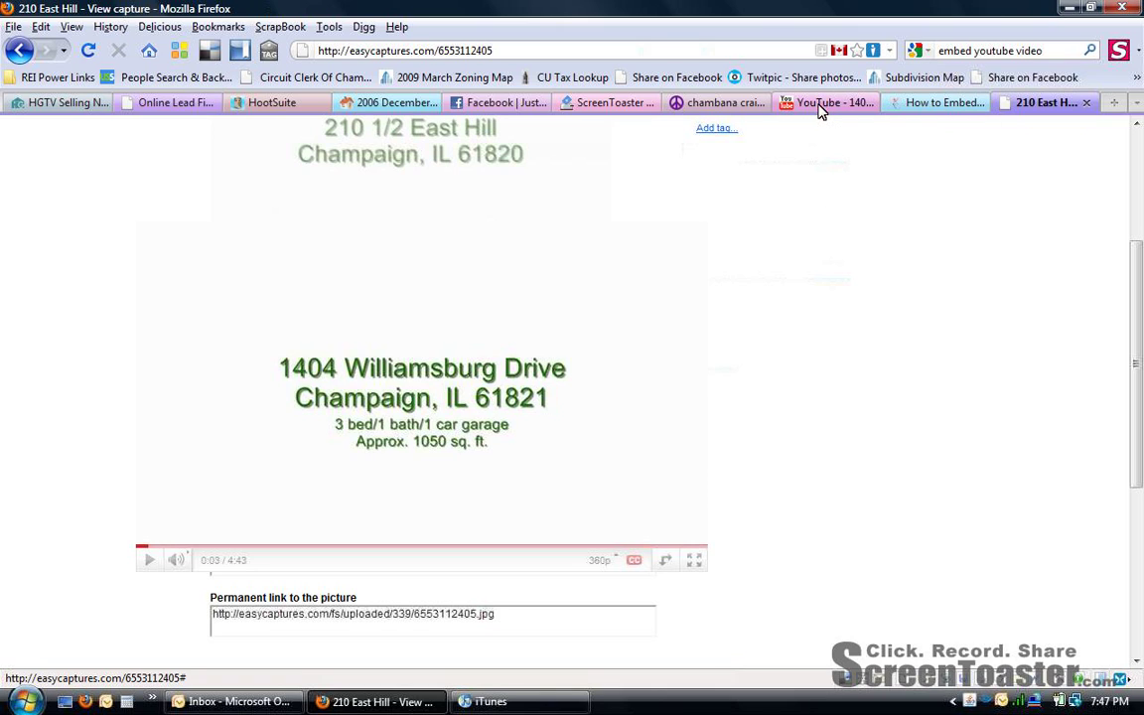
{"action": "left_click", "coordinate": [824, 104]}
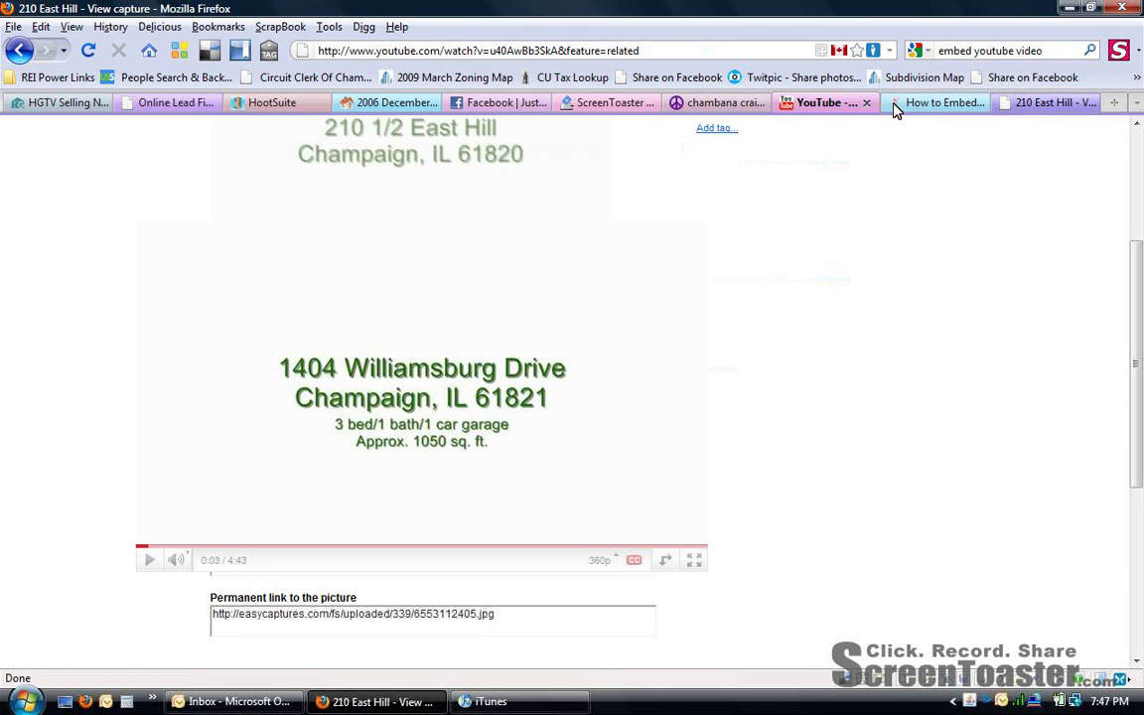
Step: Paste the embed code into the Posting Description and delete its 'View at EasyCaptures.com' link line
{"action": "left_click", "coordinate": [818, 103]}
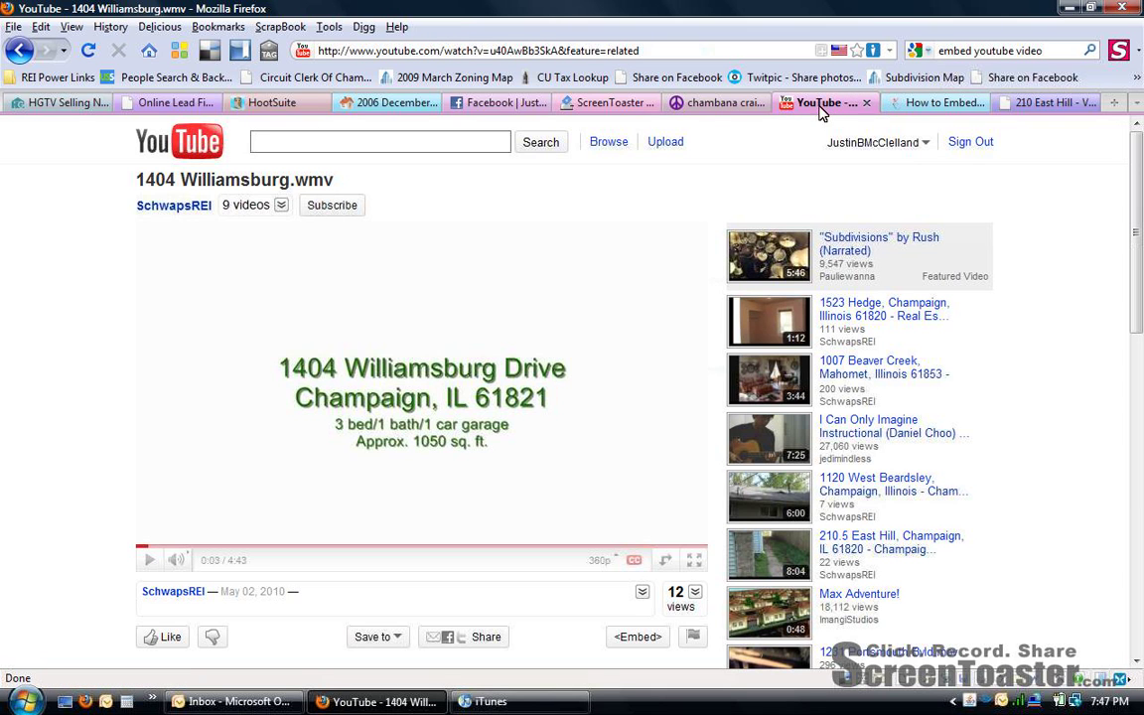
{"action": "left_click", "coordinate": [714, 103]}
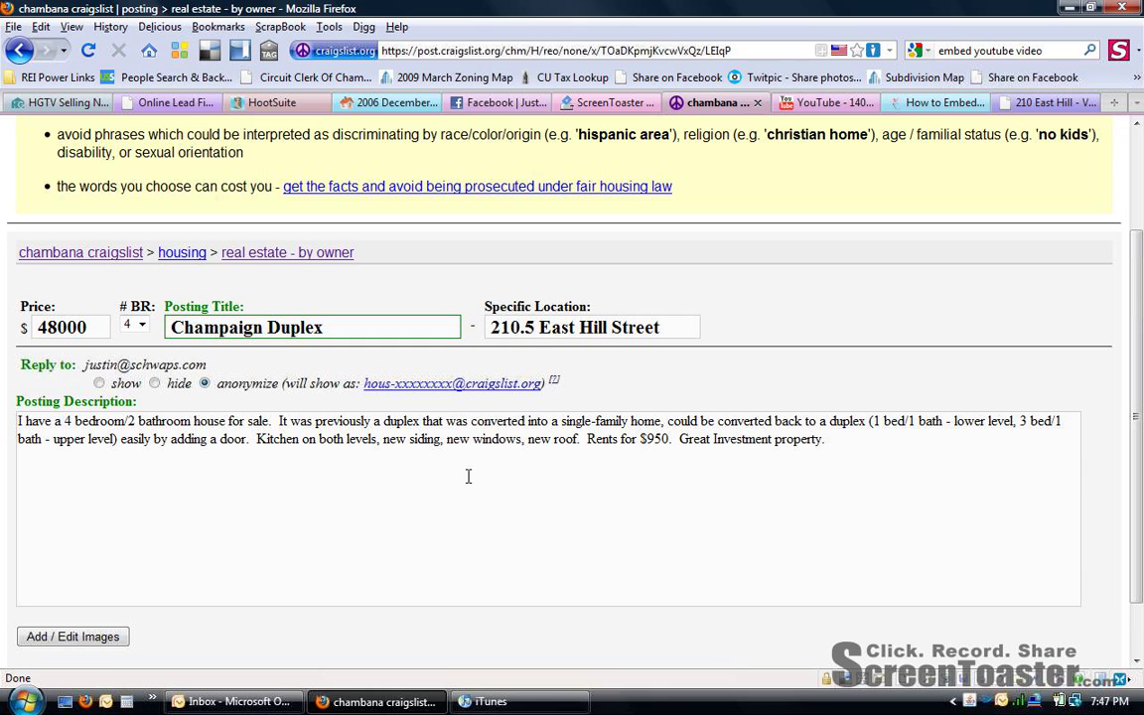
{"action": "mouse_move", "coordinate": [264, 488]}
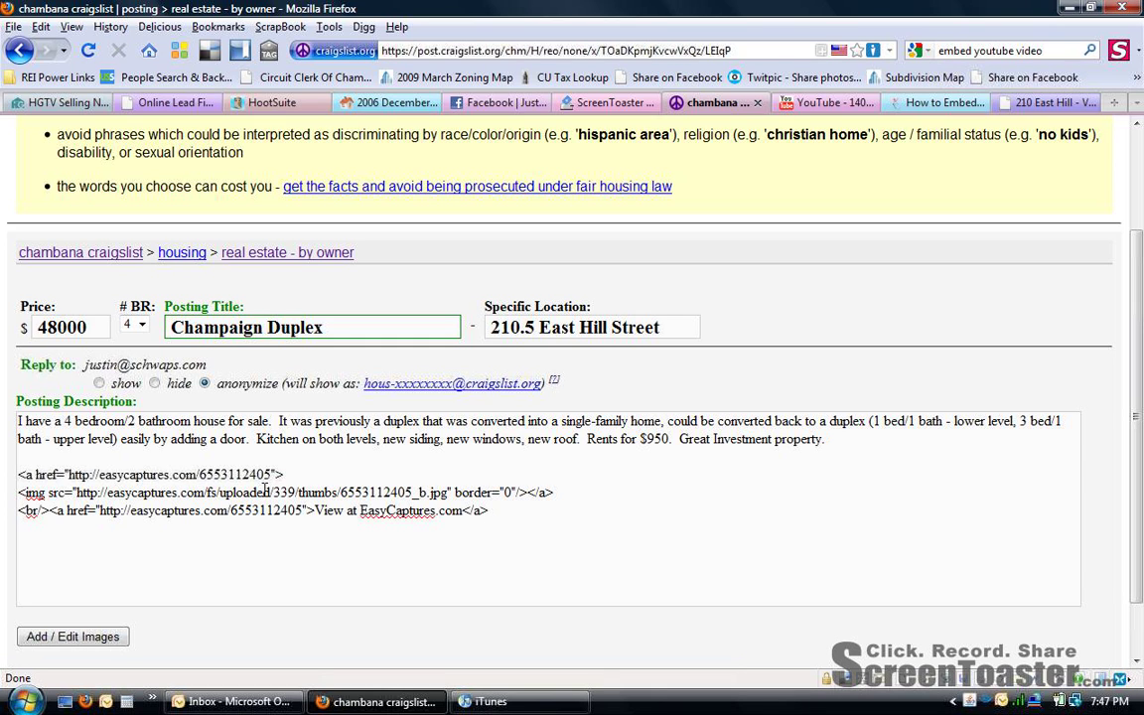
{"action": "left_click", "coordinate": [487, 510]}
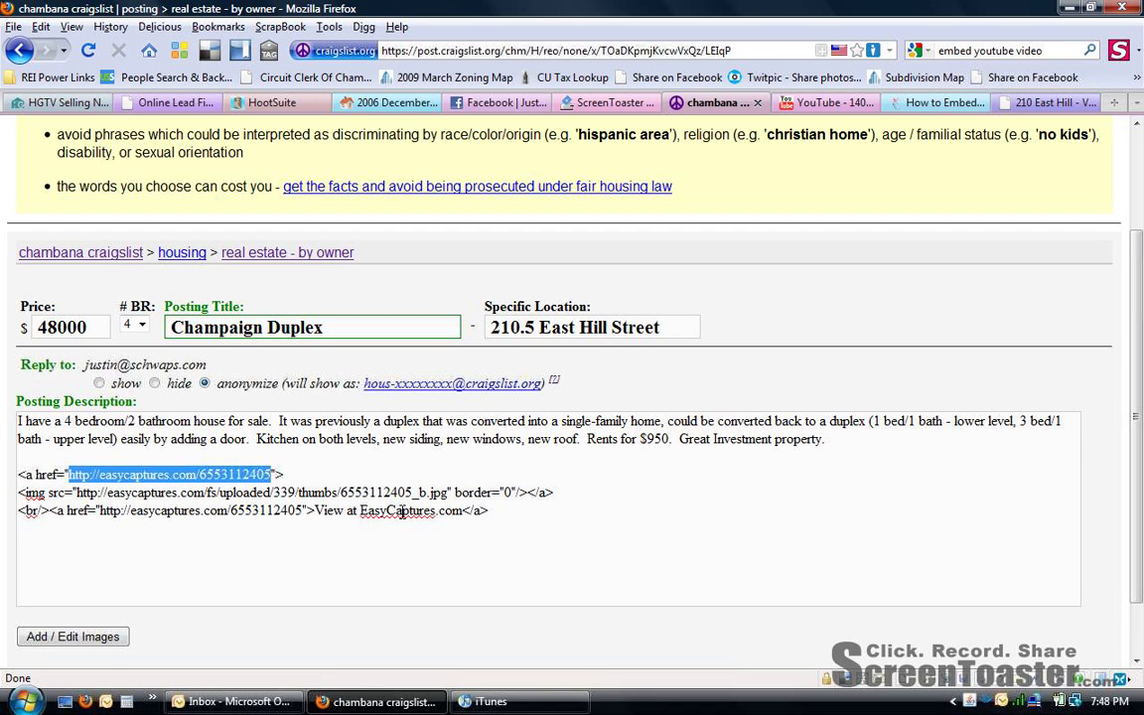
{"action": "mouse_move", "coordinate": [486, 500]}
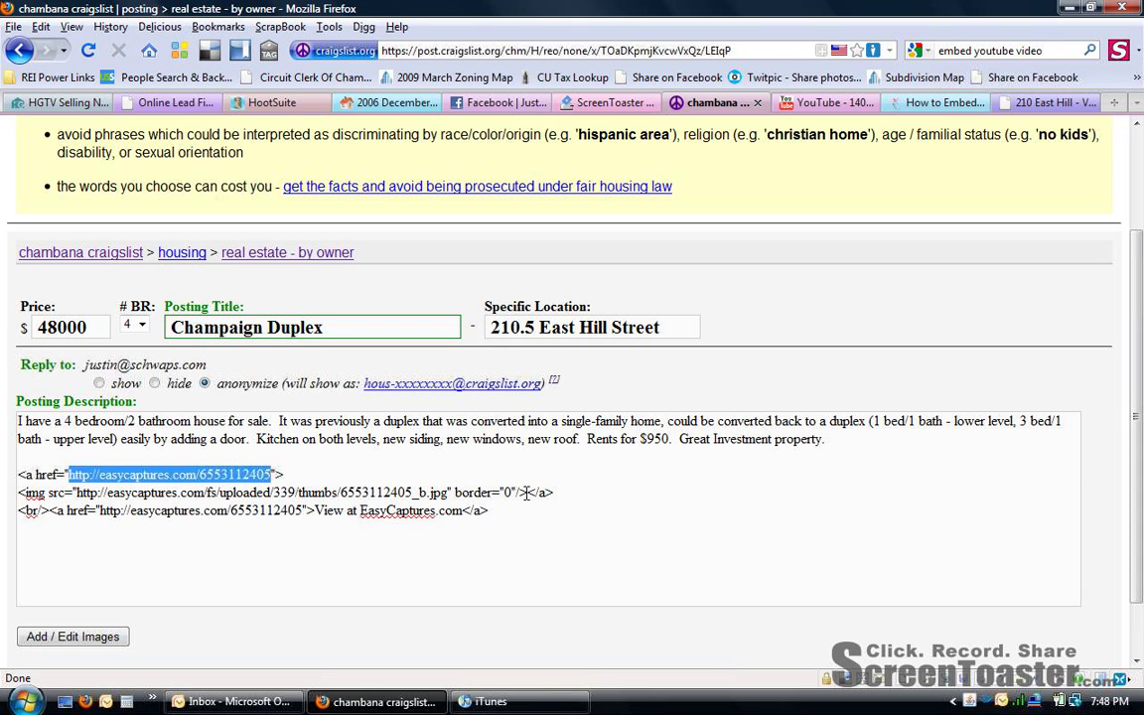
{"action": "left_click", "coordinate": [540, 493]}
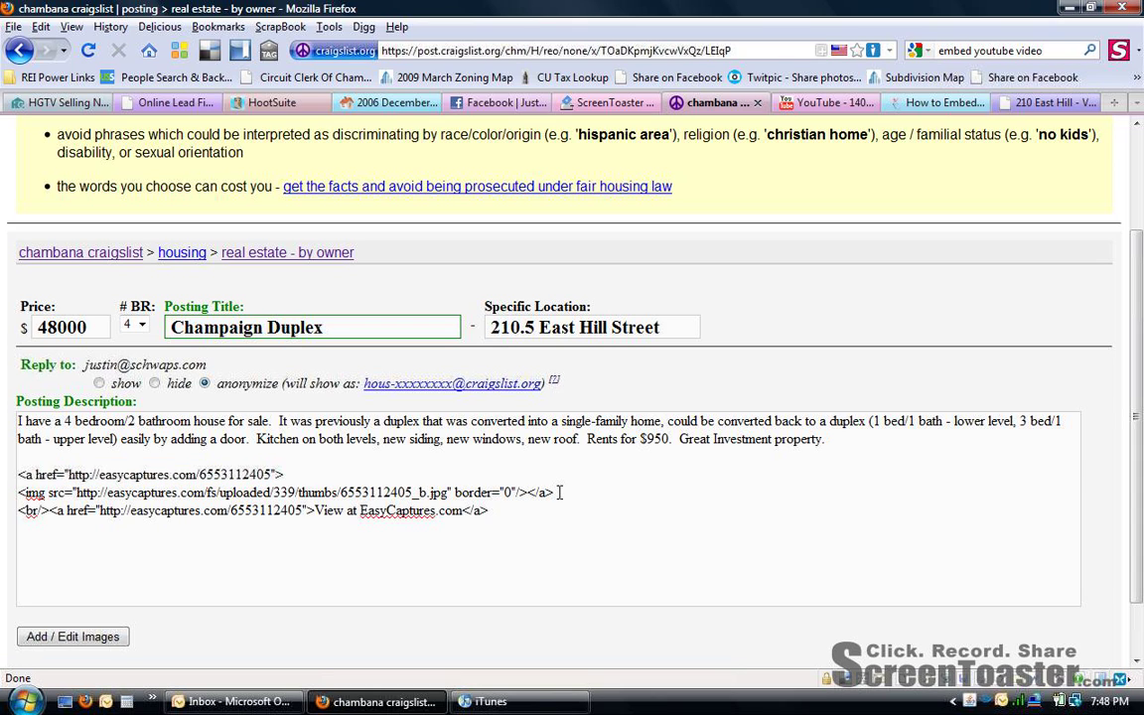
{"action": "key", "text": "Return"}
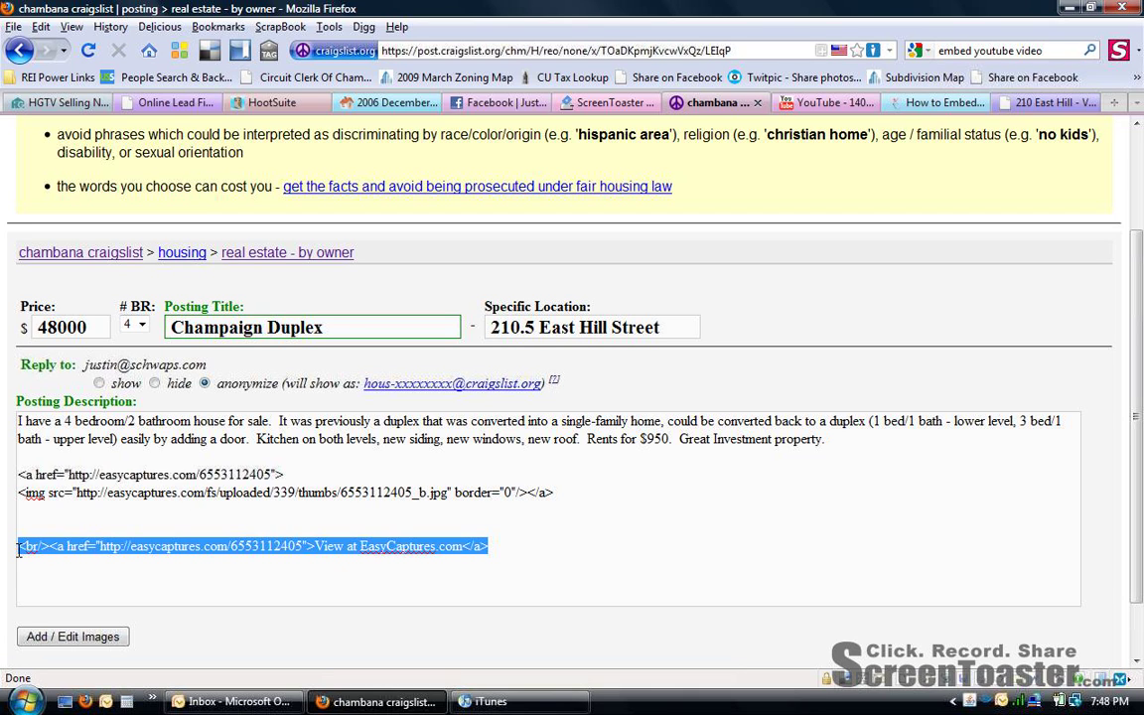
{"action": "key", "text": "Delete"}
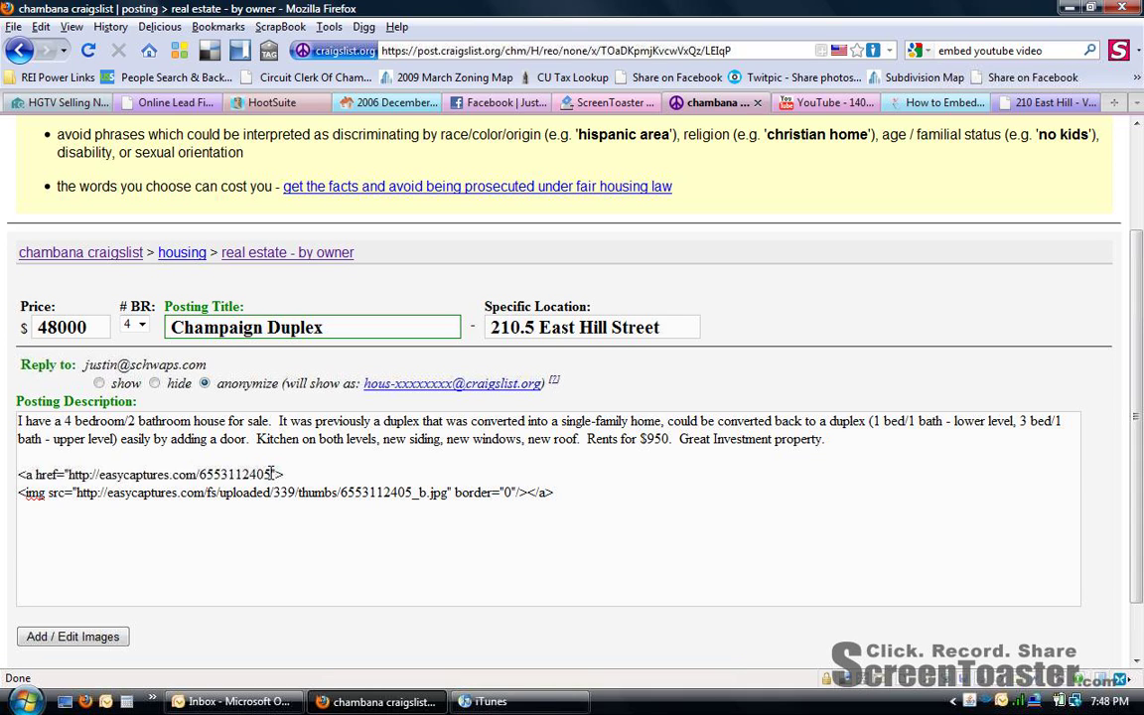
Step: Clear the EasyCaptures address inside the thumbnail's href and return to YouTube
{"action": "double_click", "coordinate": [169, 473]}
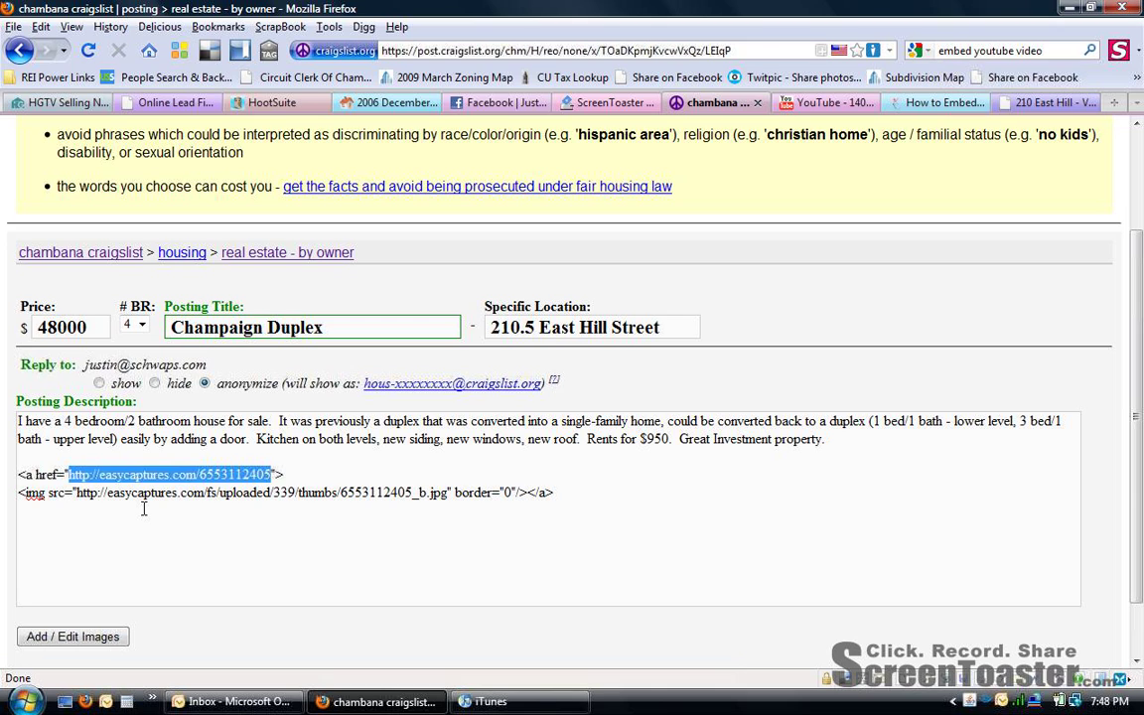
{"action": "key", "text": "Delete"}
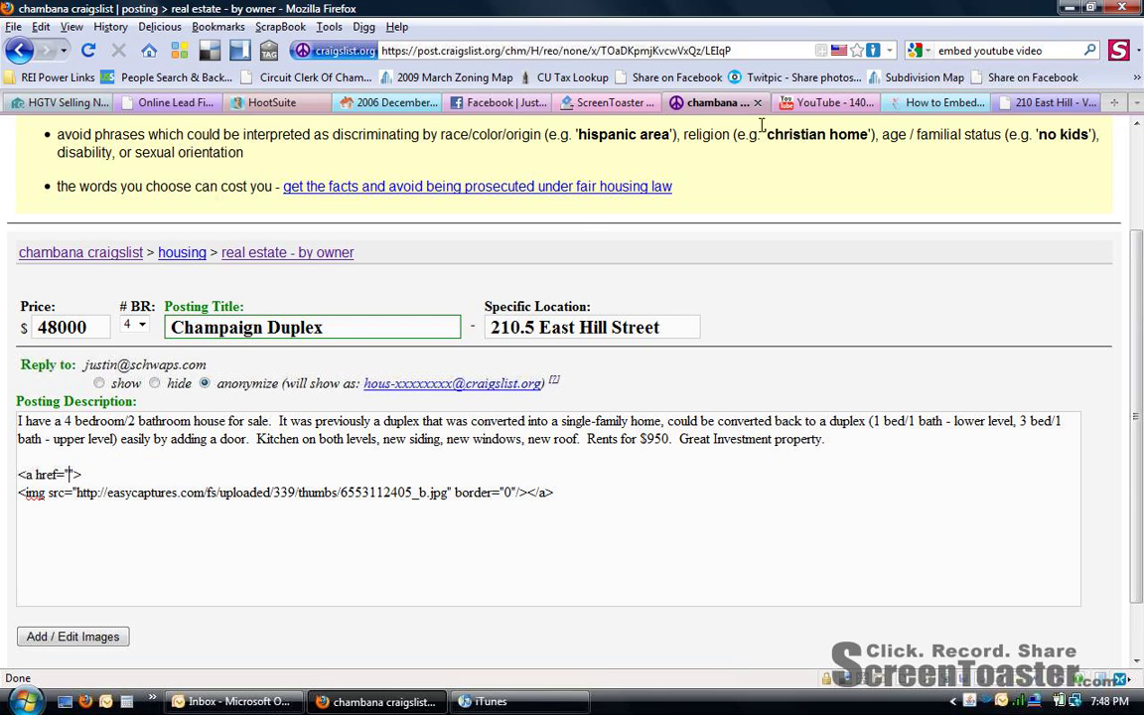
{"action": "left_click", "coordinate": [825, 103]}
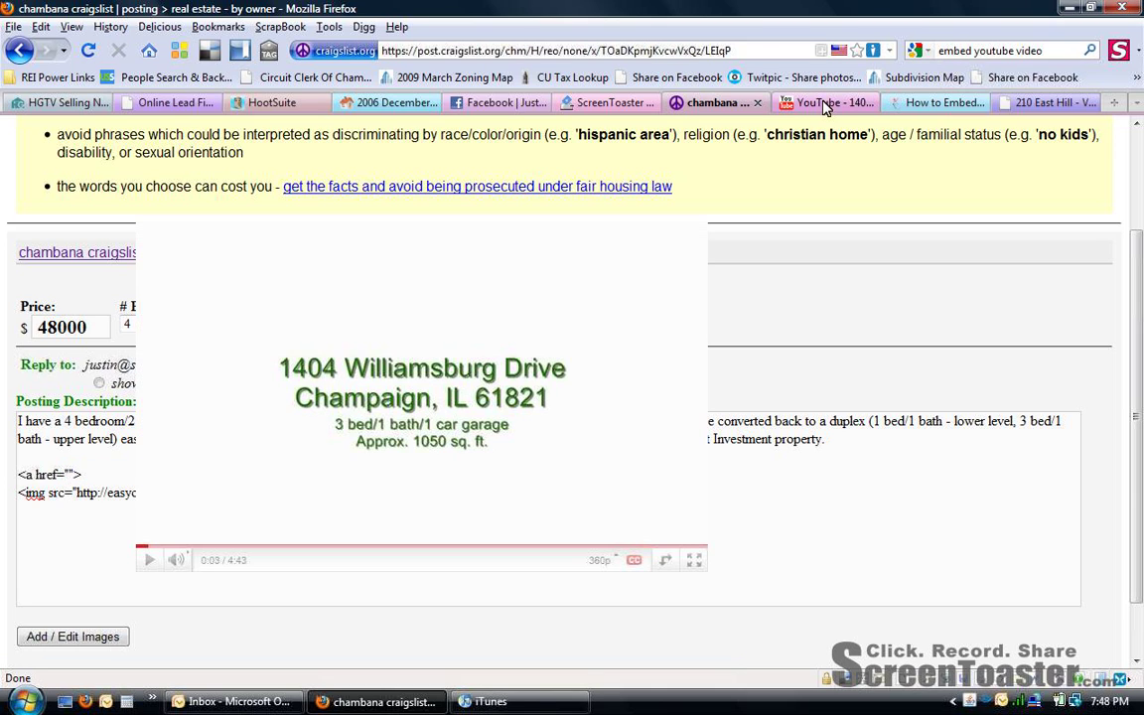
Step: Open the 210.5 East Hill video, select its address, and return to the embedding article
{"action": "left_click", "coordinate": [826, 104]}
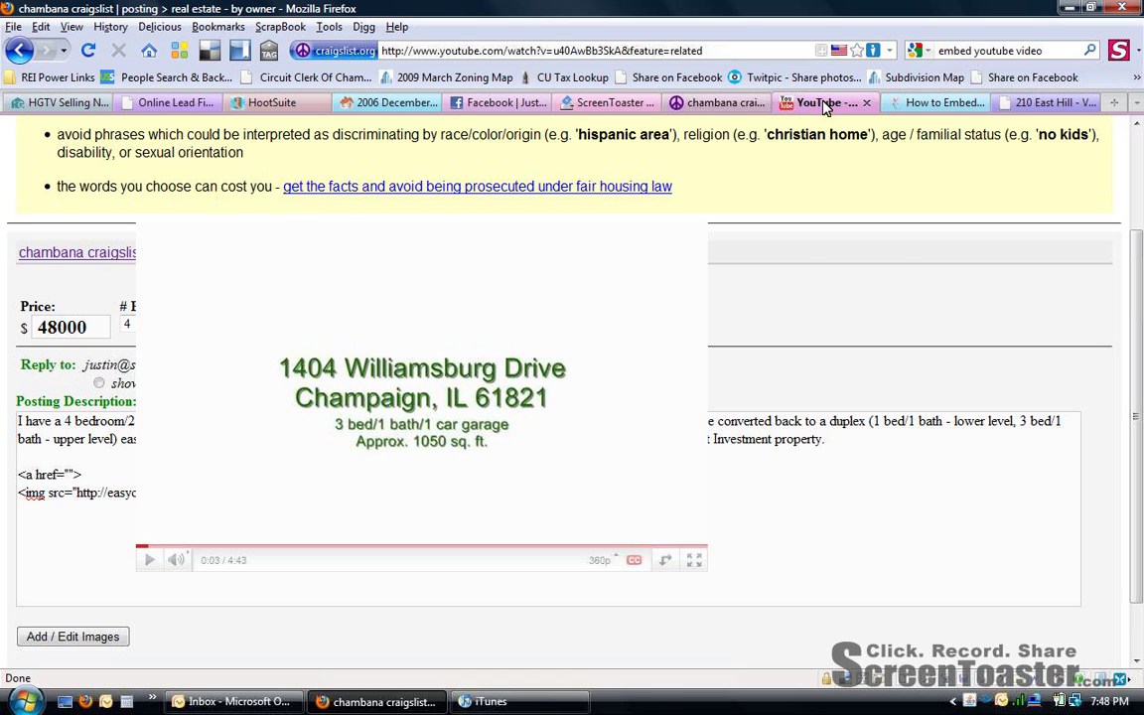
{"action": "left_click", "coordinate": [814, 103]}
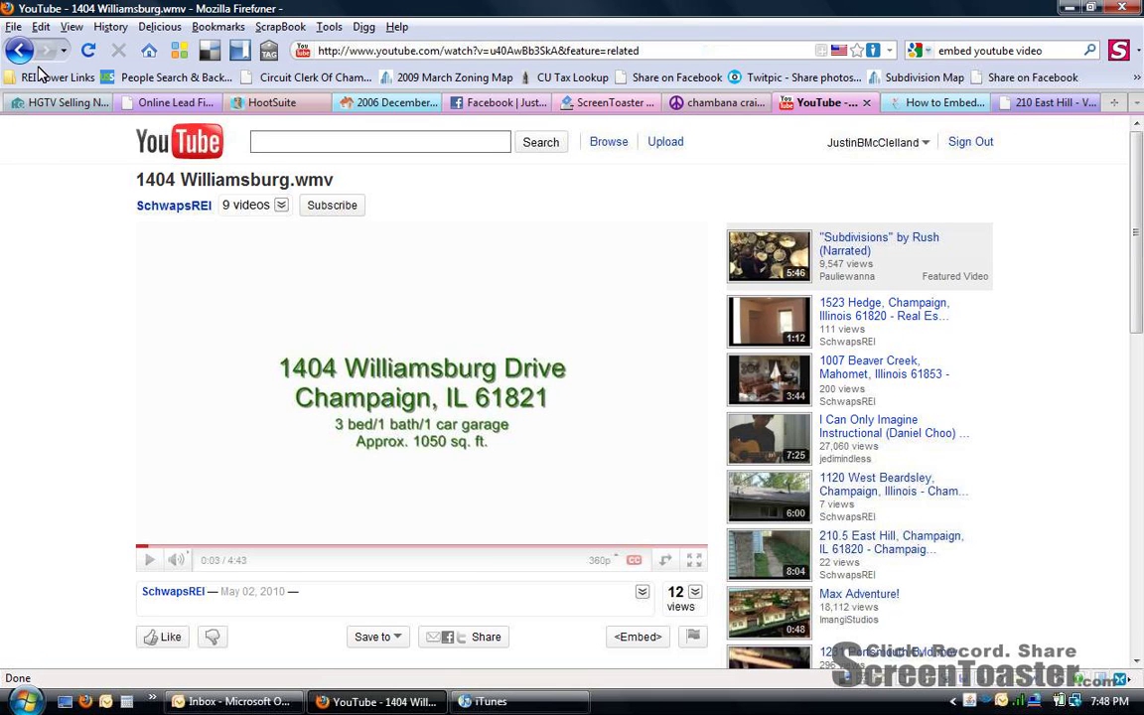
{"action": "mouse_move", "coordinate": [84, 385]}
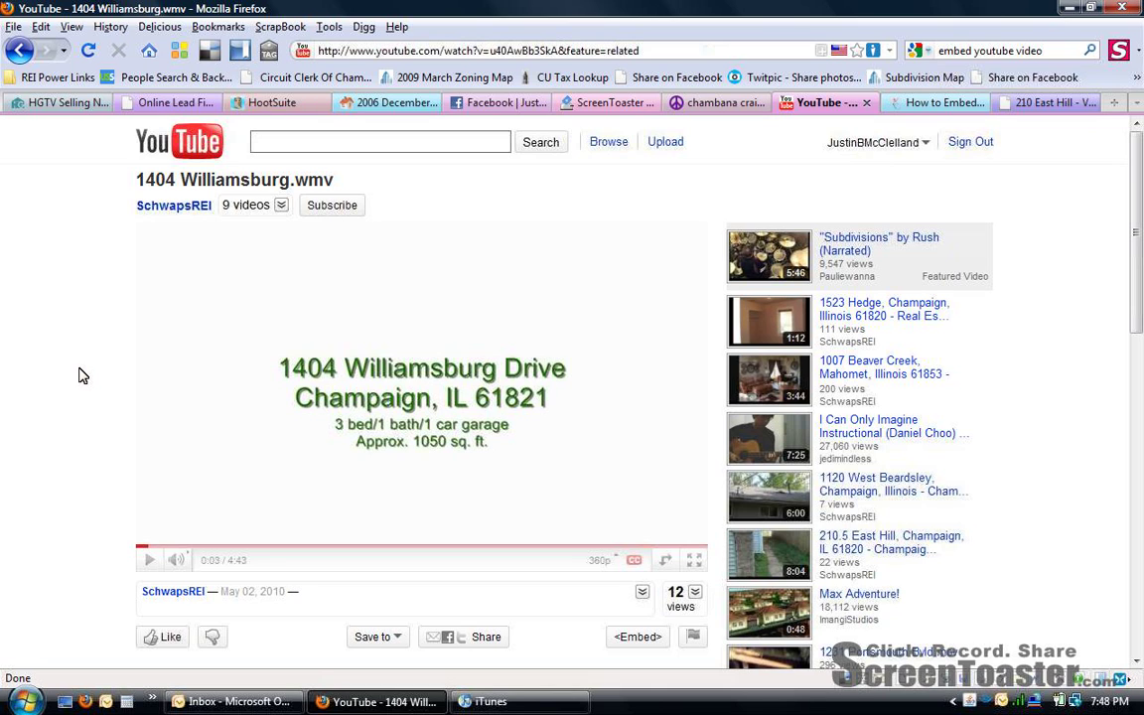
{"action": "mouse_move", "coordinate": [890, 548]}
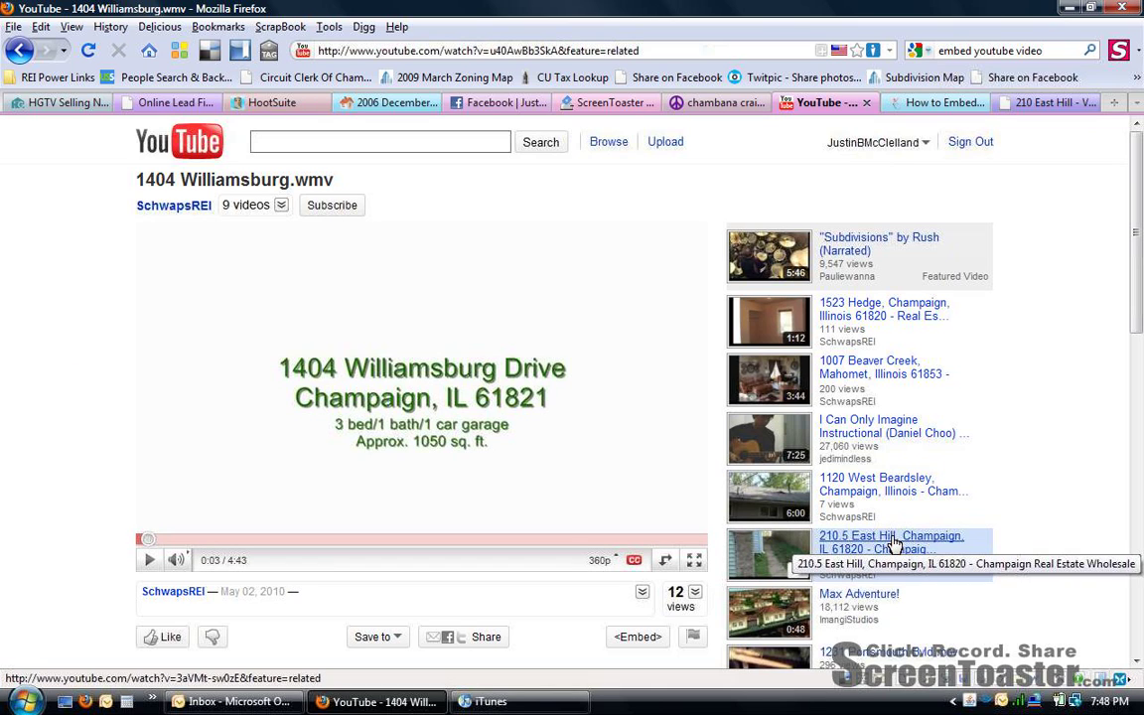
{"action": "left_click", "coordinate": [890, 543]}
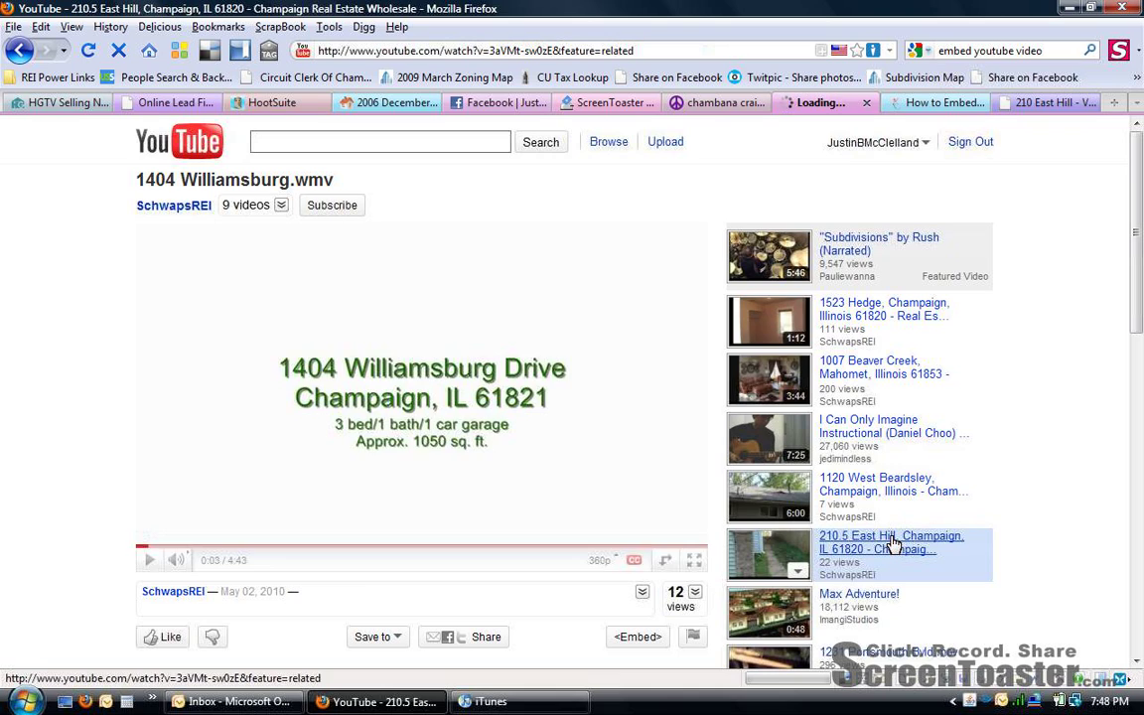
{"action": "left_click", "coordinate": [890, 542]}
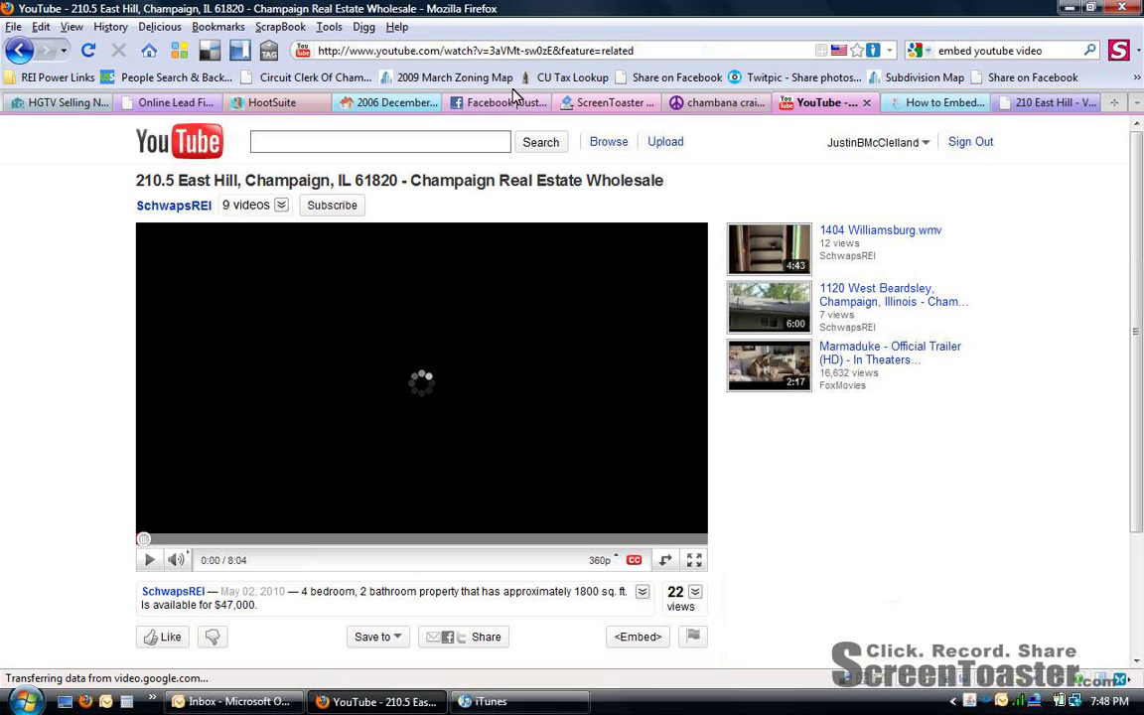
{"action": "left_click", "coordinate": [476, 52]}
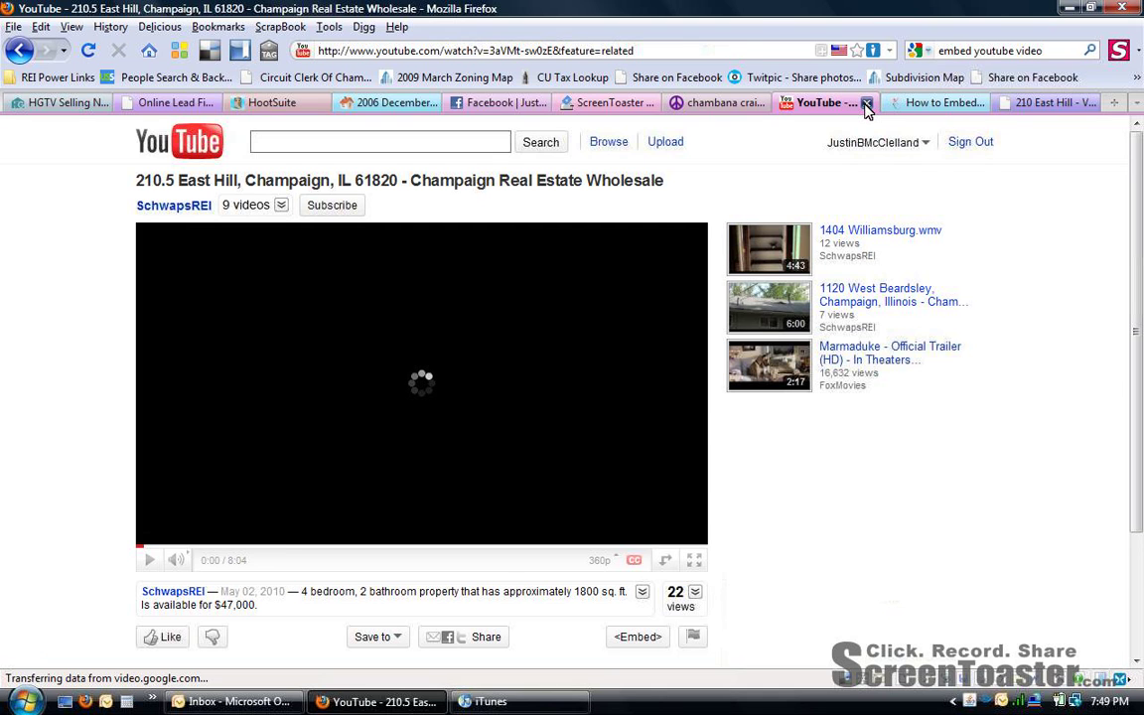
{"action": "left_click", "coordinate": [913, 103]}
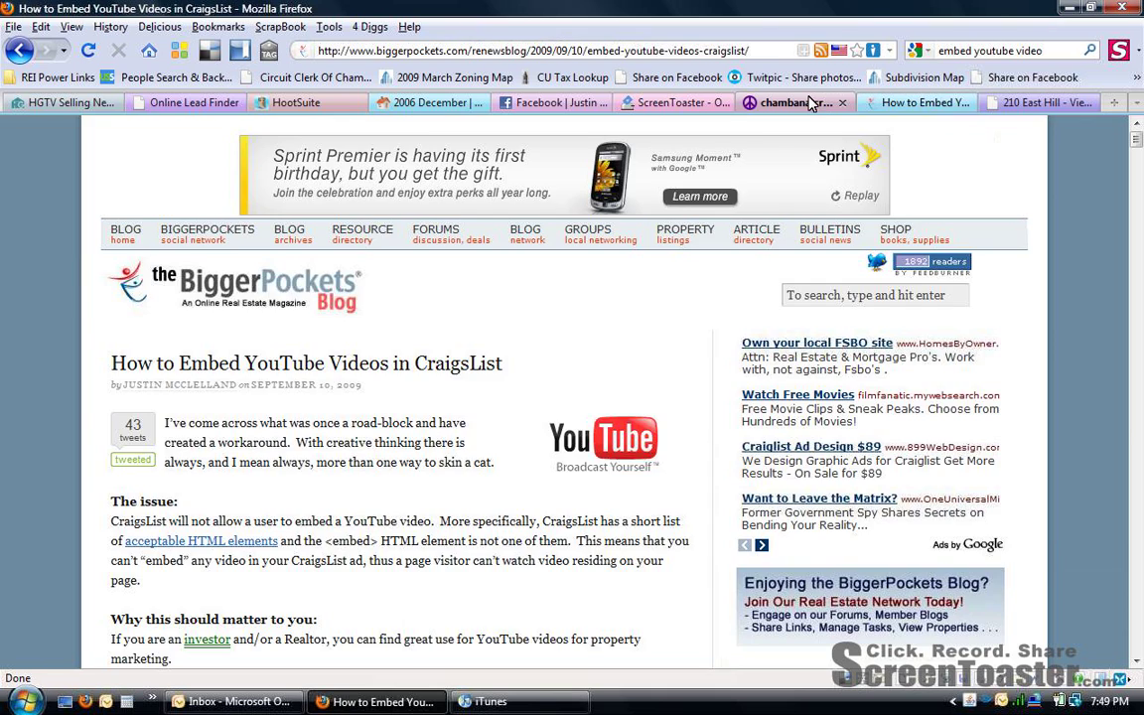
{"action": "left_click", "coordinate": [784, 103]}
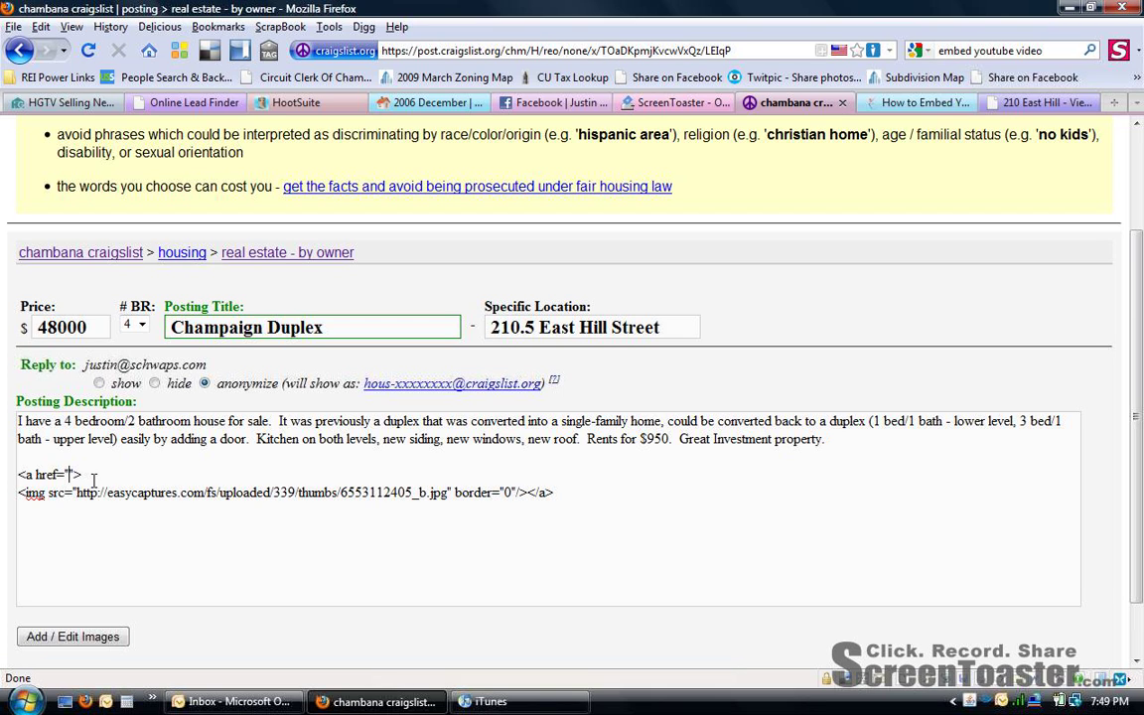
{"action": "type", "text": "http://www.youtube.com/watch?v=3aVMt-sw0zE&feature=related"}
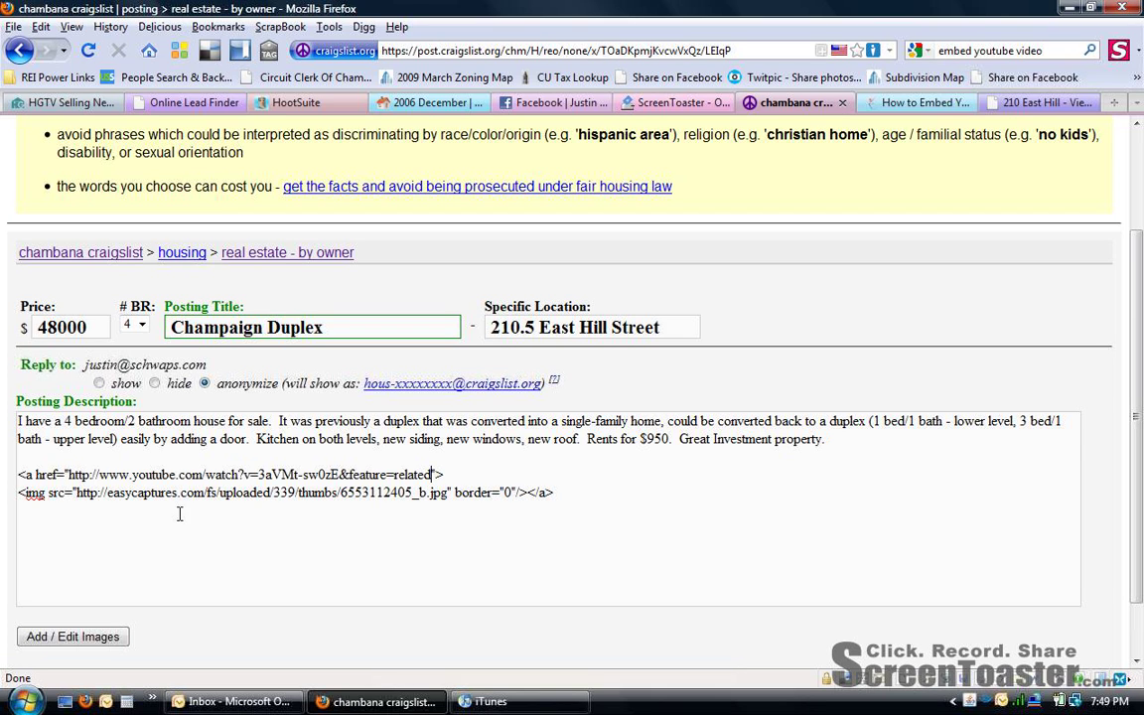
{"action": "mouse_move", "coordinate": [247, 526]}
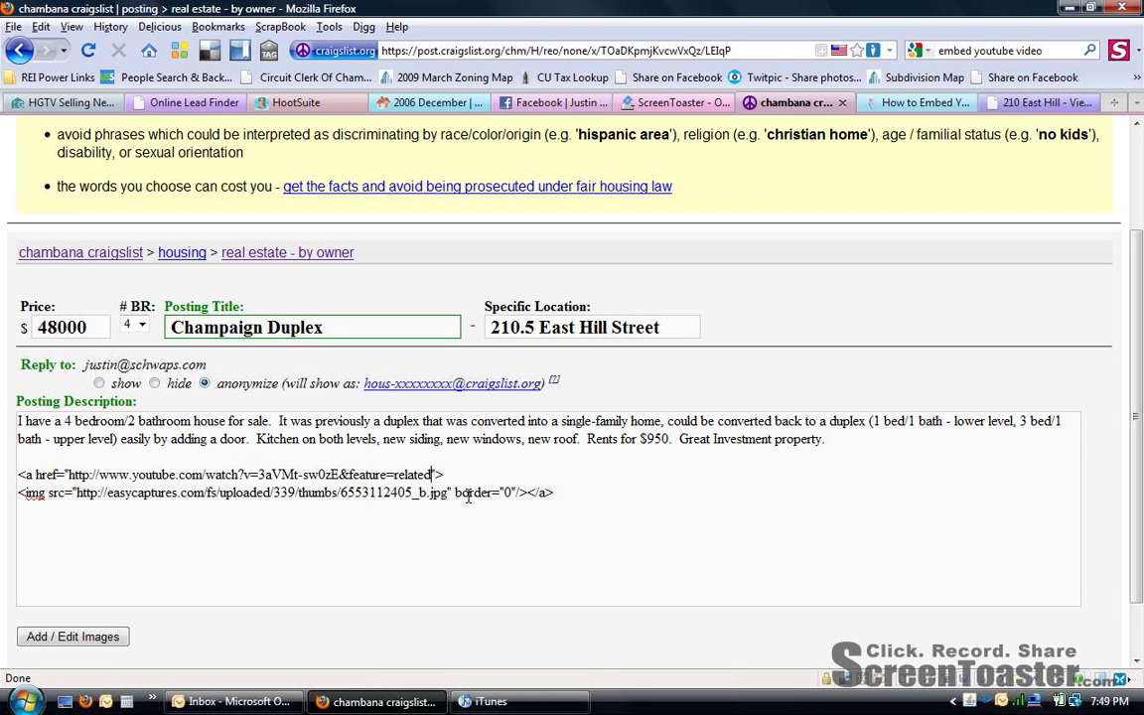
{"action": "scroll", "scroll_direction": "down", "scroll_amount": 3}
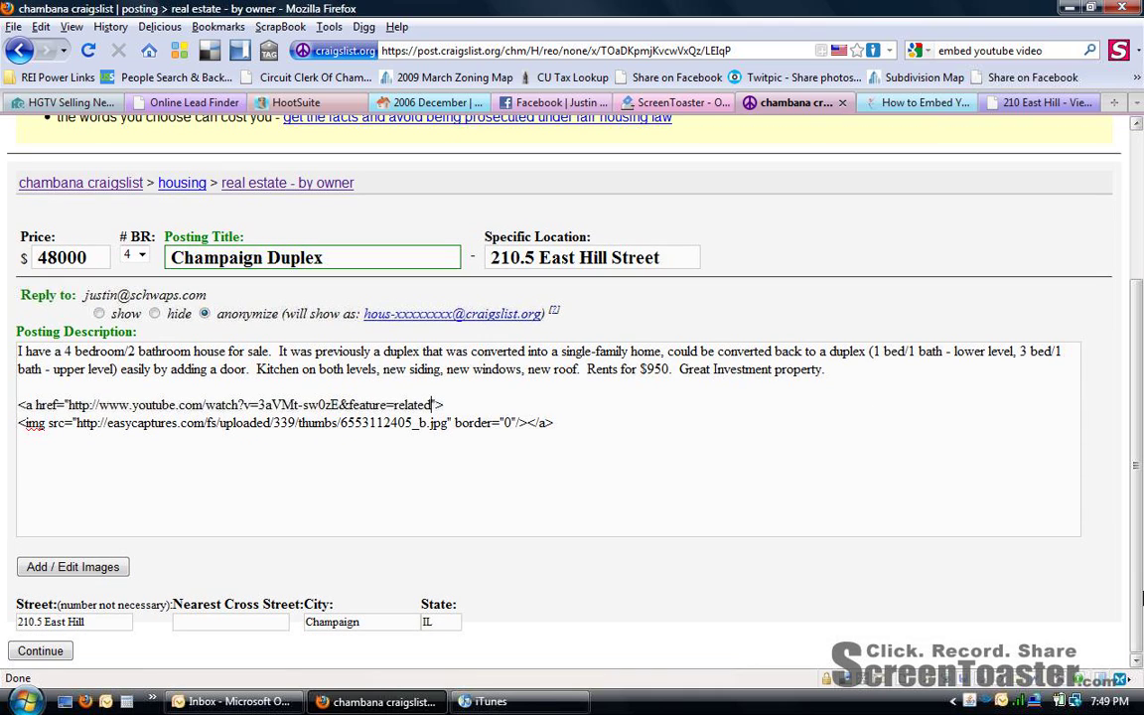
Step: Continue the posting form to the preview of the $48000 / 4br Champaign Duplex ad
{"action": "left_click", "coordinate": [40, 652]}
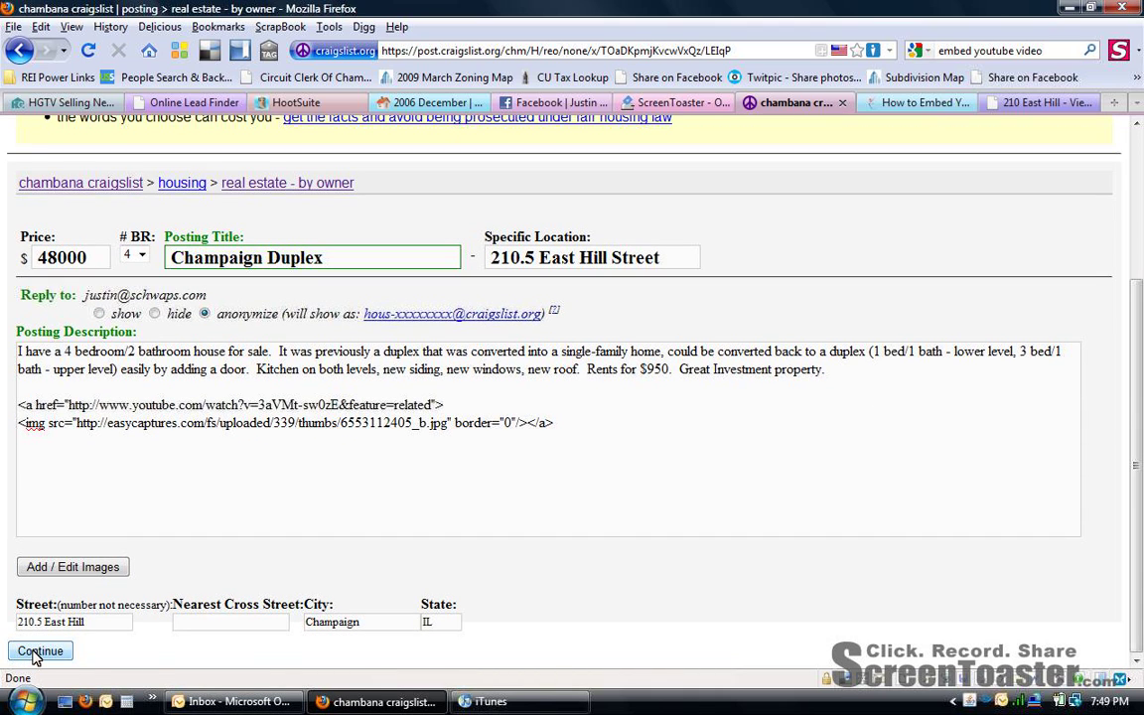
{"action": "left_click", "coordinate": [40, 651]}
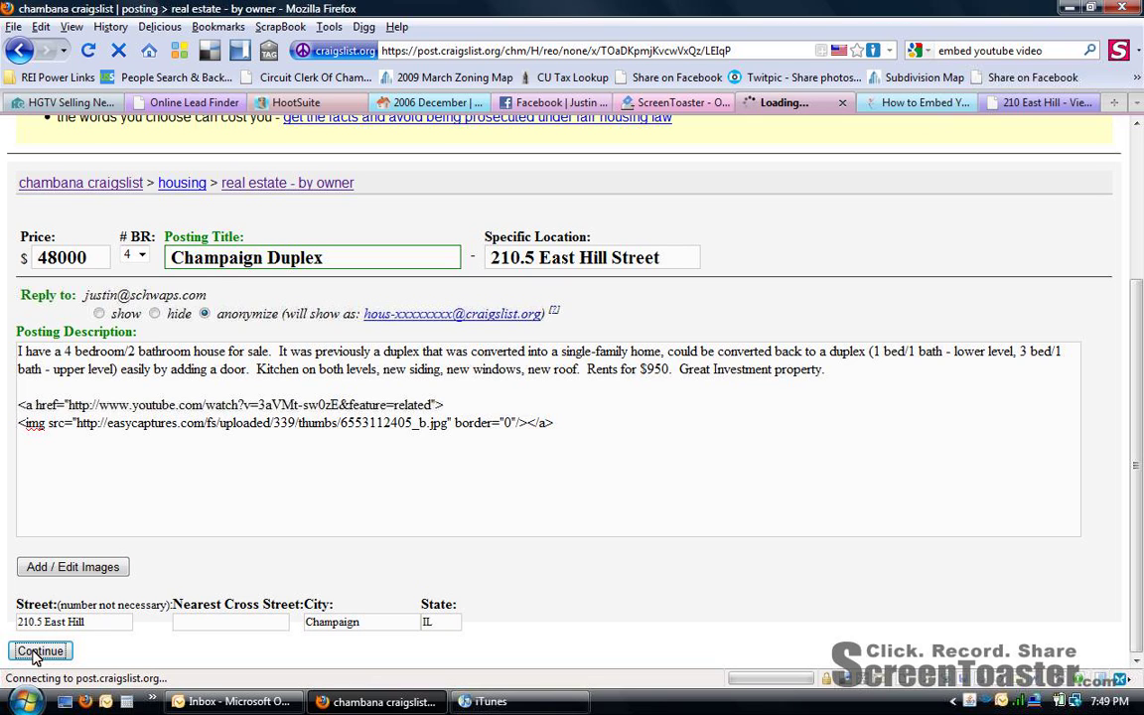
{"action": "left_click", "coordinate": [39, 651]}
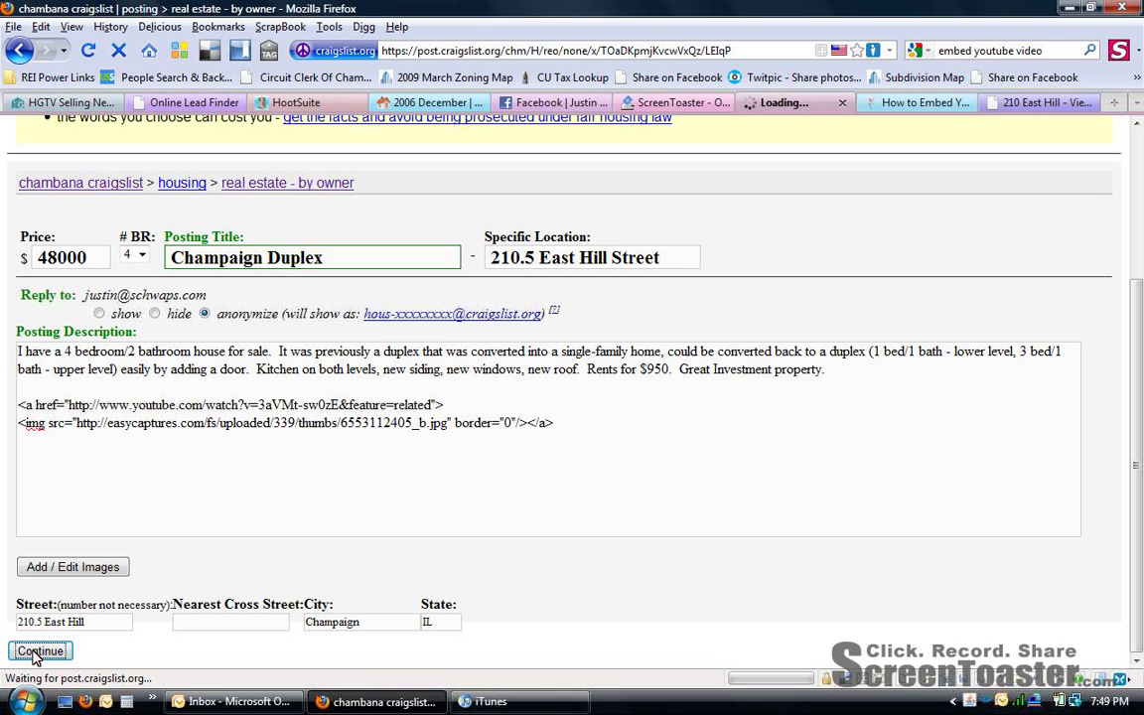
{"action": "left_click", "coordinate": [39, 651]}
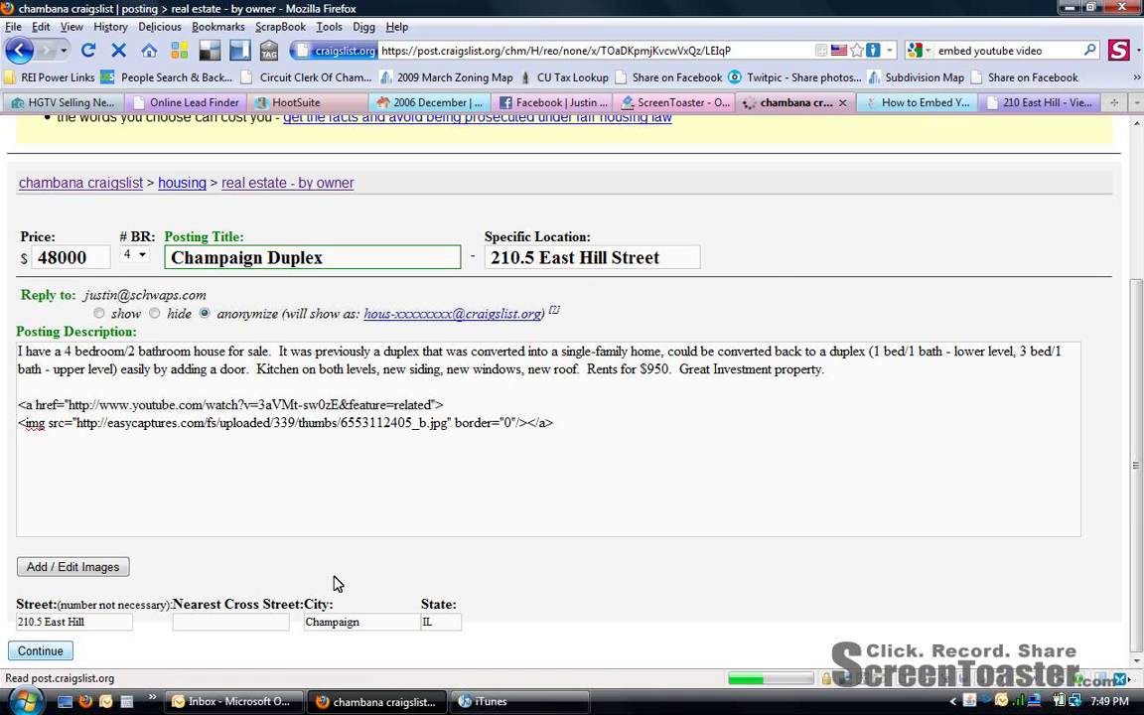
{"action": "left_click", "coordinate": [39, 651]}
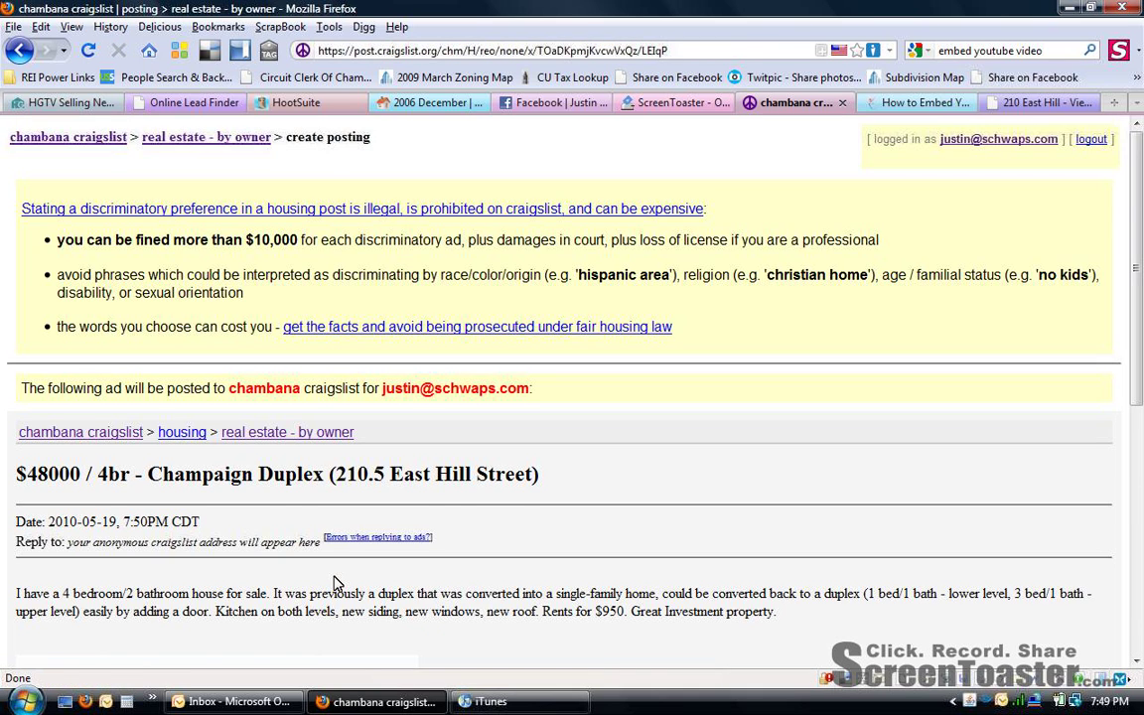
Step: Scroll the ad preview to the embedded 210.5 East Hill video thumbnail and back up
{"action": "scroll", "scroll_direction": "down", "scroll_amount": 3}
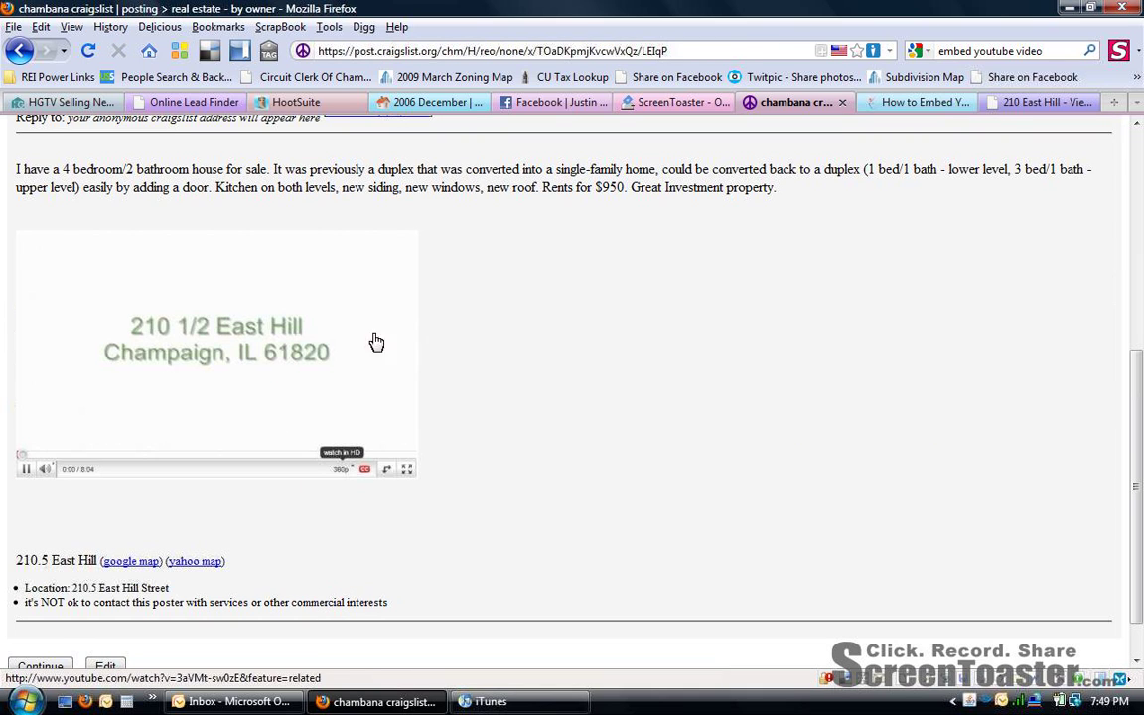
{"action": "mouse_move", "coordinate": [315, 326]}
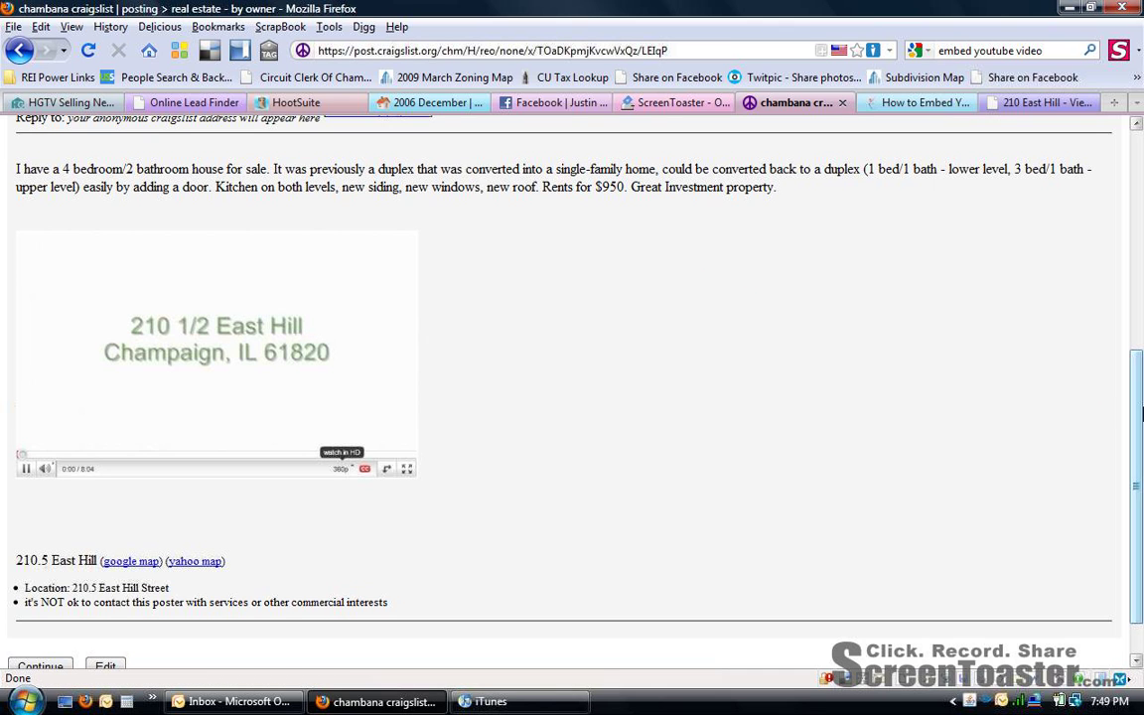
{"action": "scroll", "scroll_direction": "up", "scroll_amount": 3}
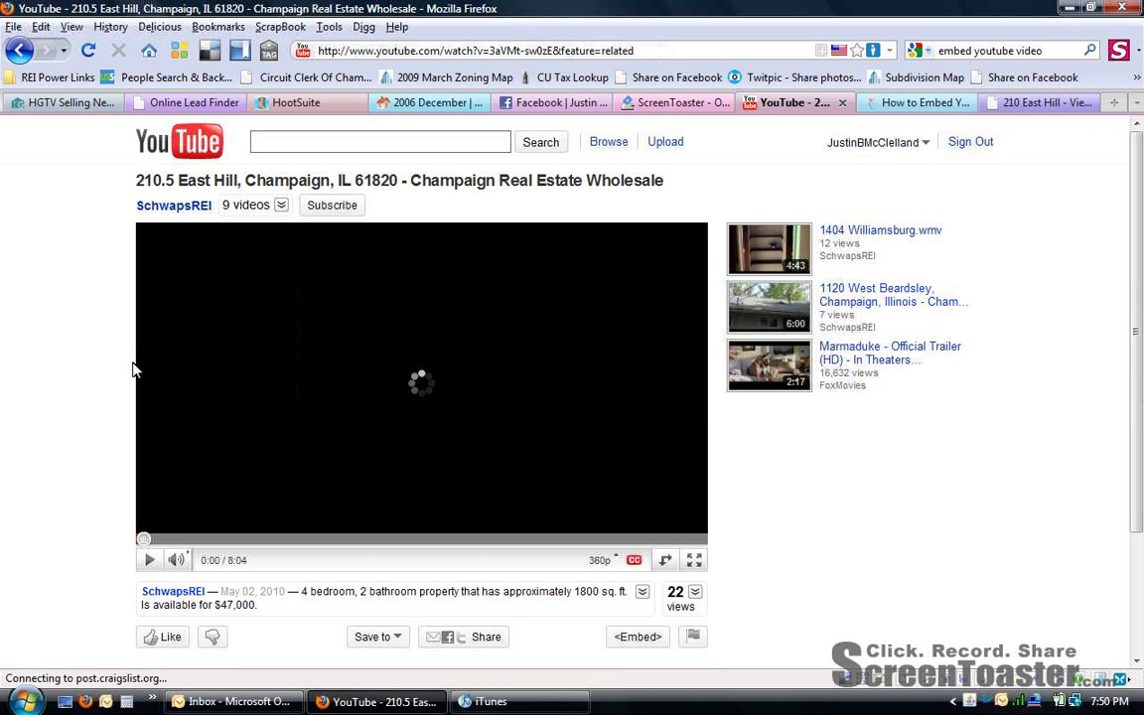
{"action": "mouse_move", "coordinate": [100, 361]}
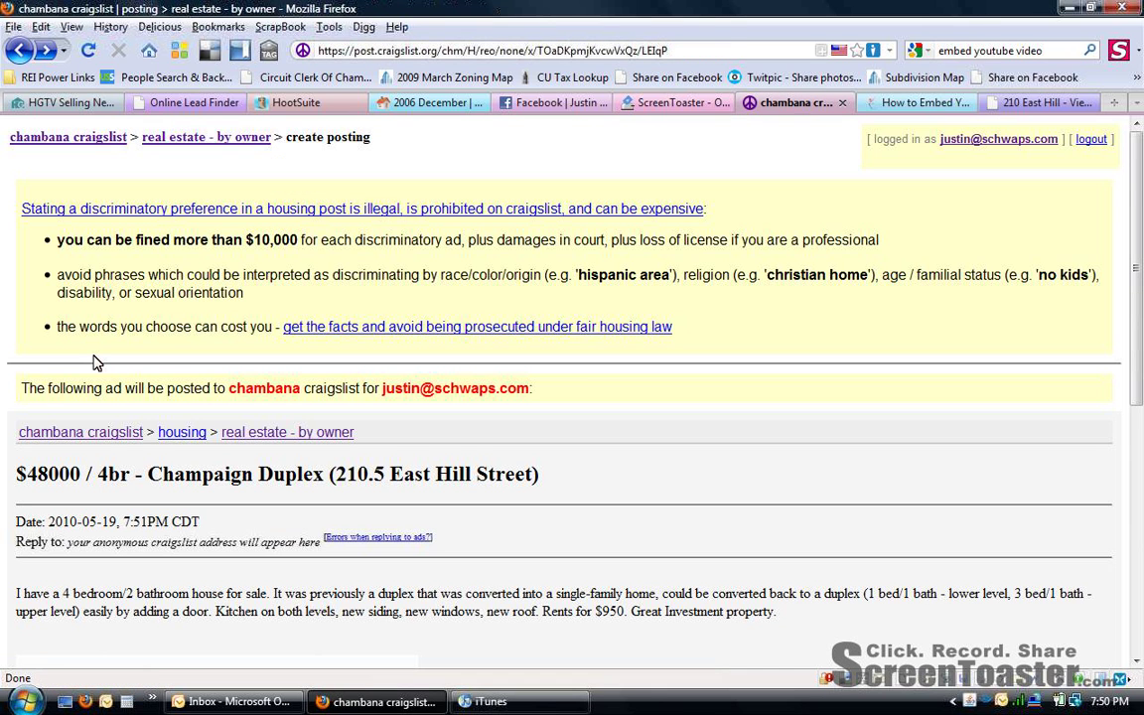
Step: Approve the previewed ad with Continue, advancing to the word-verification step
{"action": "scroll", "scroll_direction": "down", "scroll_amount": 3}
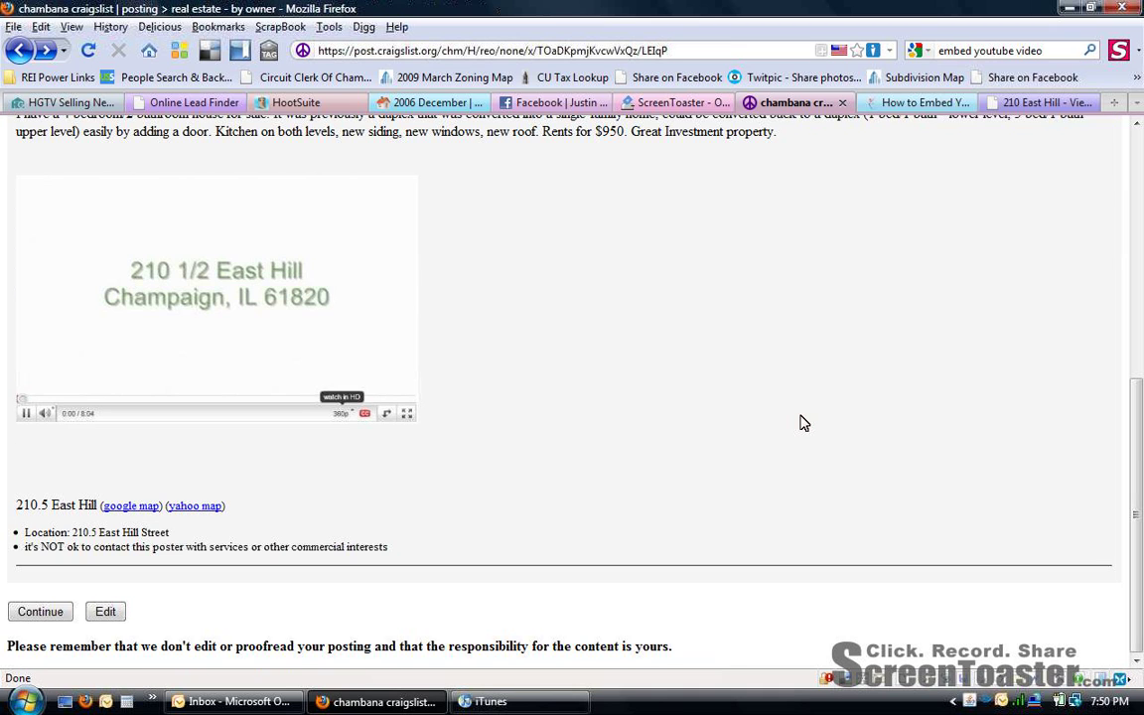
{"action": "mouse_move", "coordinate": [179, 490]}
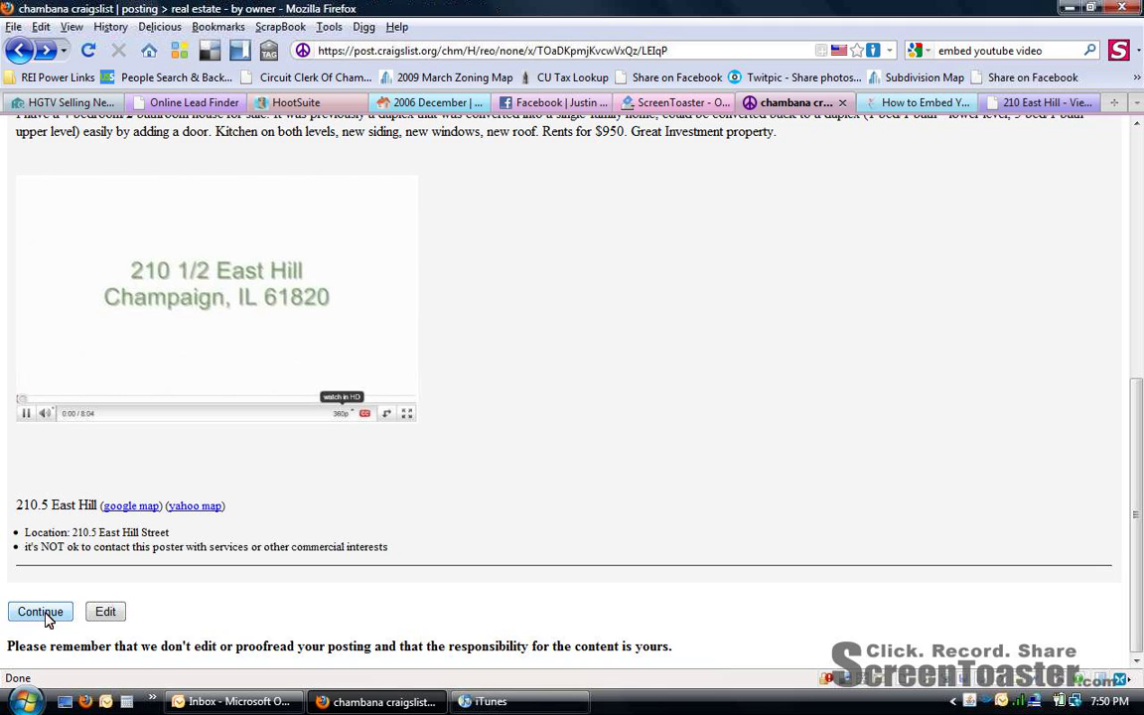
{"action": "left_click", "coordinate": [39, 612]}
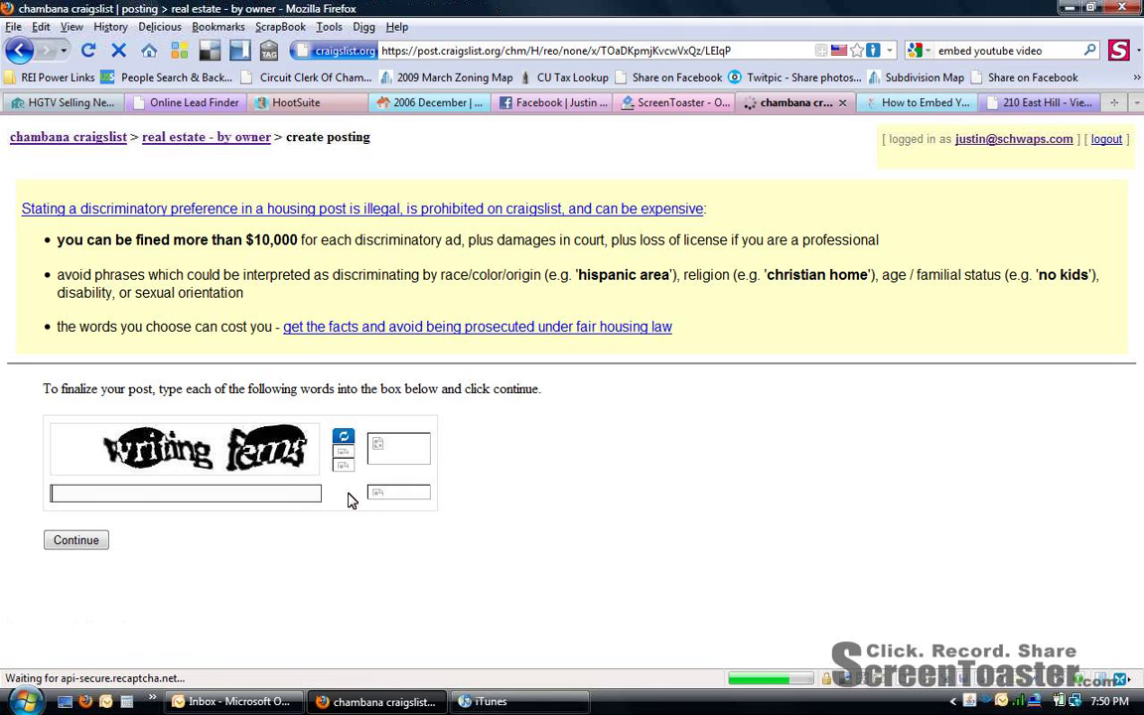
Step: Enter the verification words ('writing') and submit, reaching the thanks-for-posting page
{"action": "type", "text": "w"}
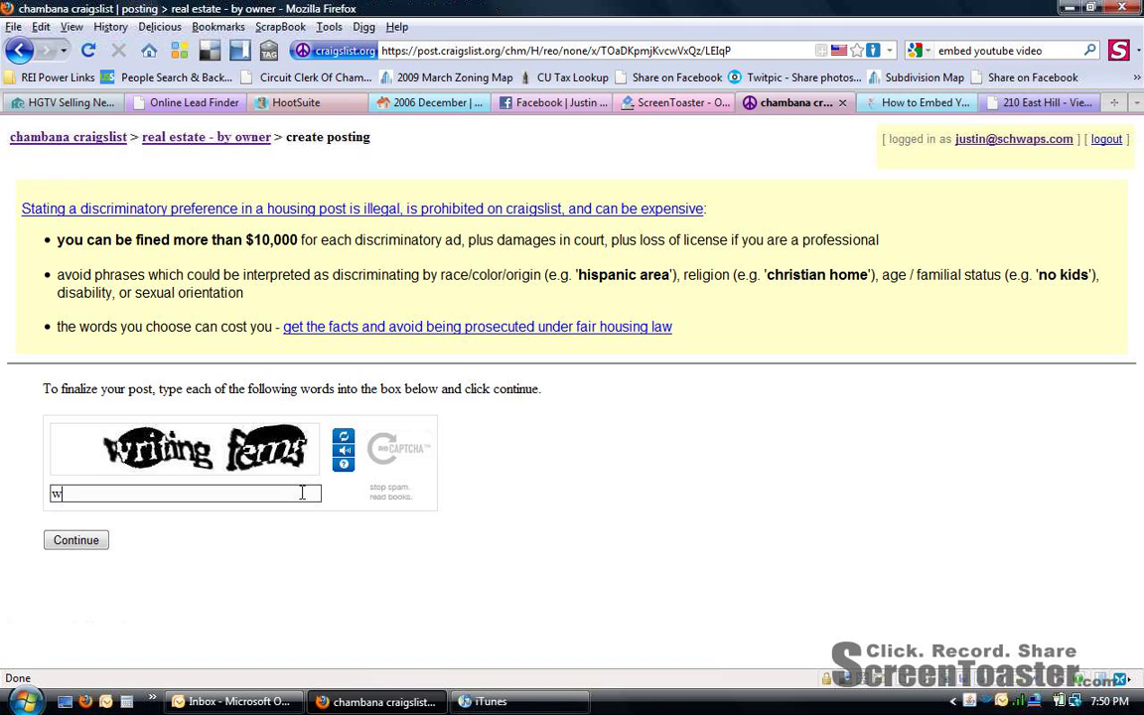
{"action": "type", "text": "riting fems"}
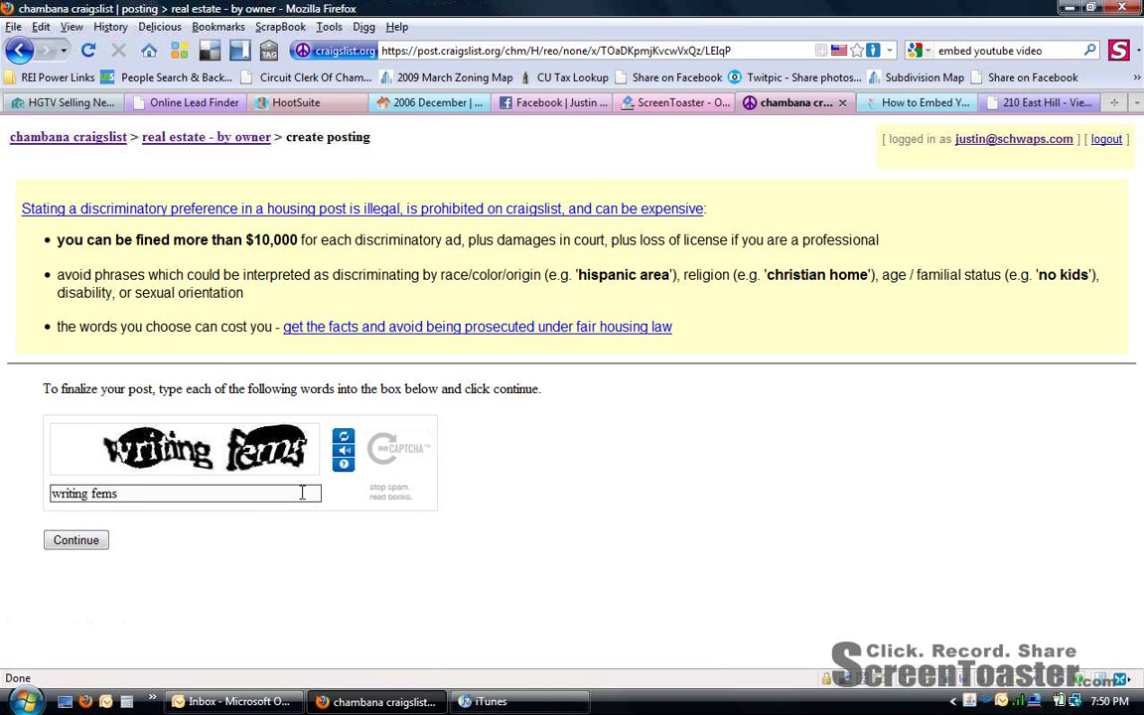
{"action": "mouse_move", "coordinate": [76, 540]}
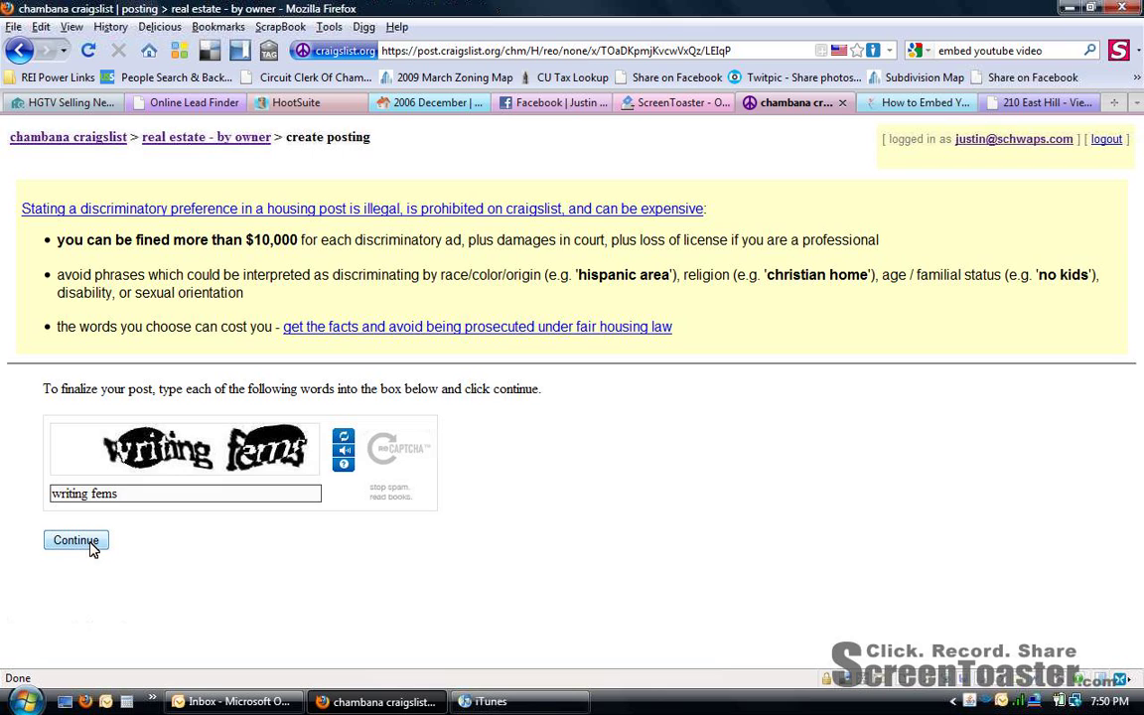
{"action": "left_click", "coordinate": [75, 540]}
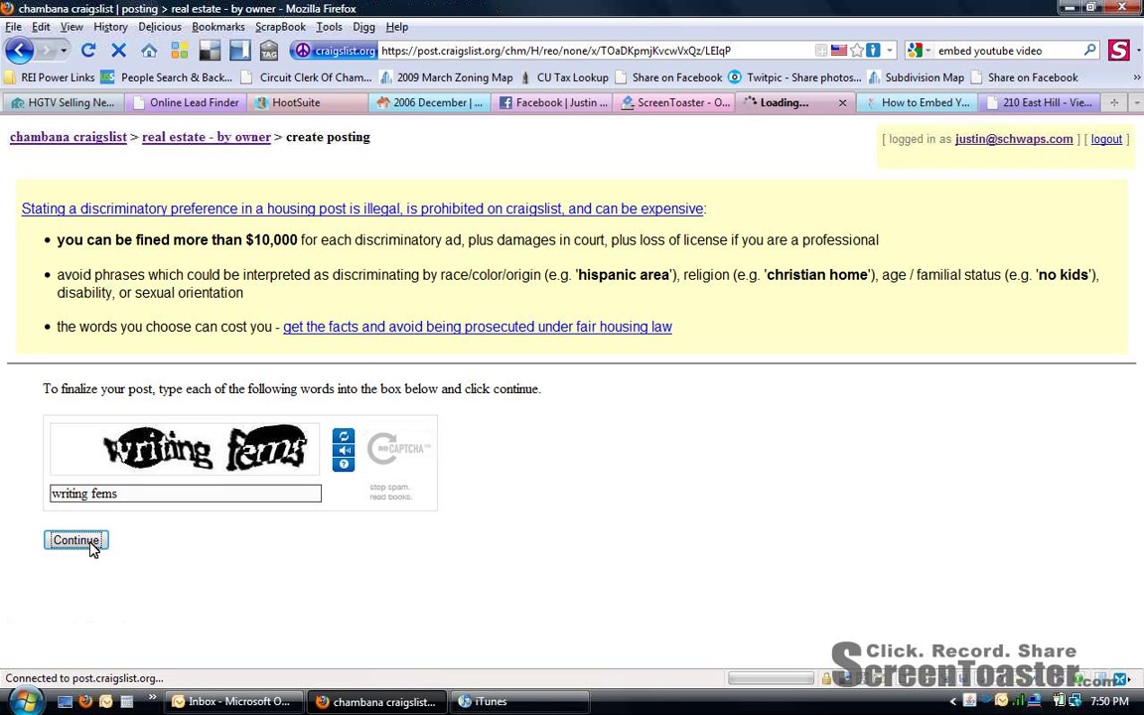
{"action": "left_click", "coordinate": [76, 540]}
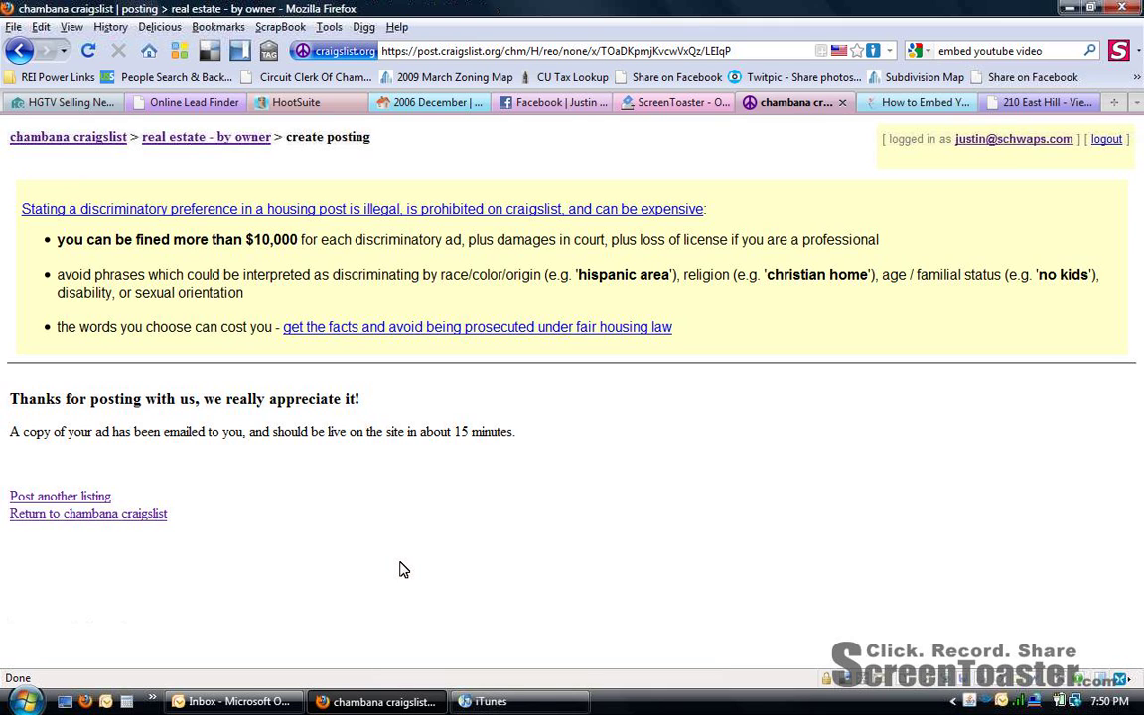
{"action": "mouse_move", "coordinate": [923, 112]}
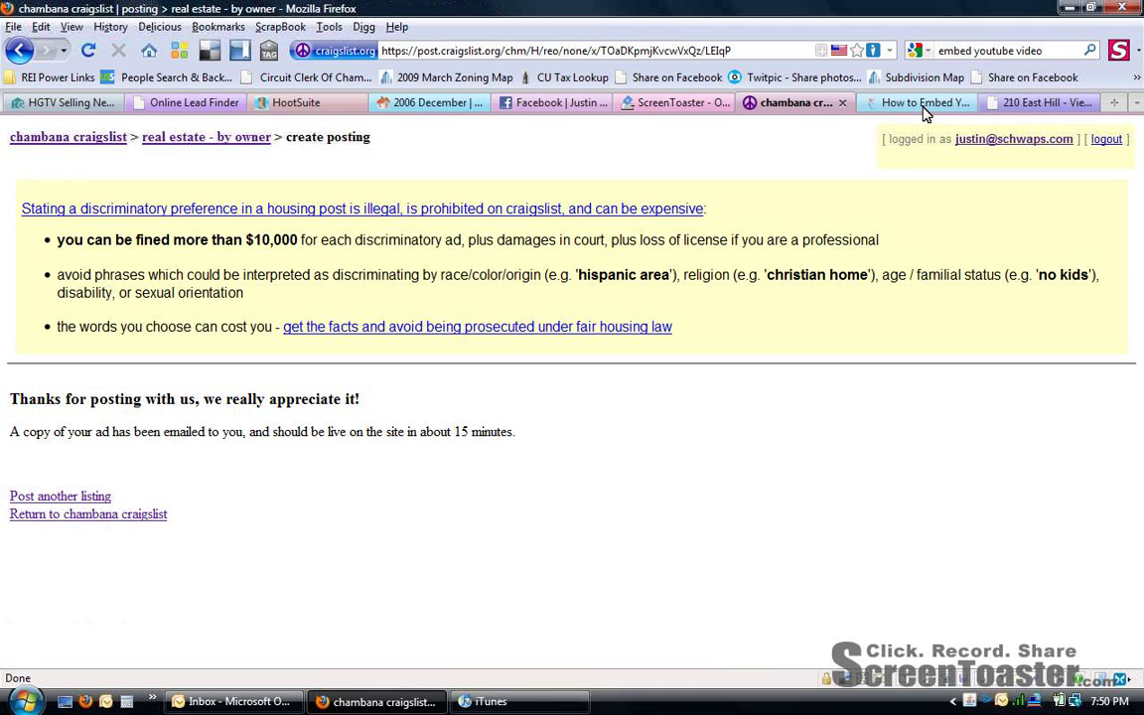